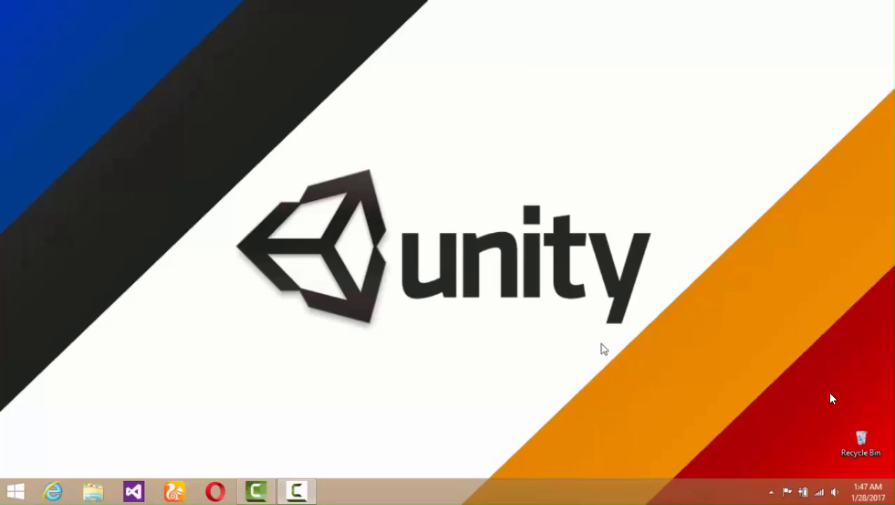
{"action": "mouse_move", "coordinate": [292, 477]}
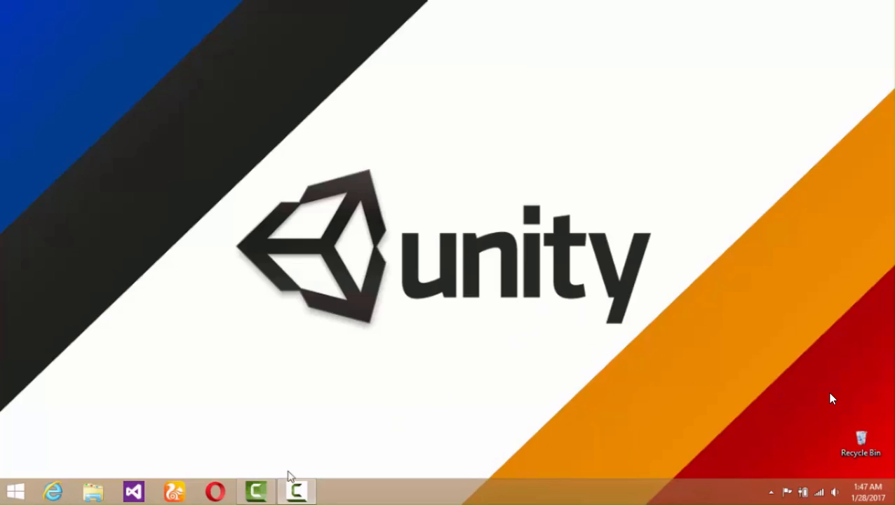
{"action": "mouse_move", "coordinate": [40, 477]}
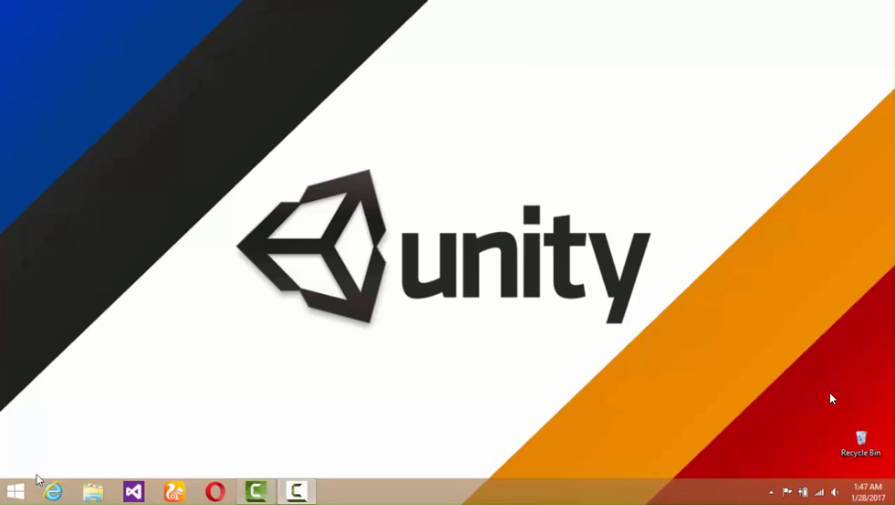
Bring up the Windows Start screen with the pinned app tiles
{"action": "left_click", "coordinate": [15, 491]}
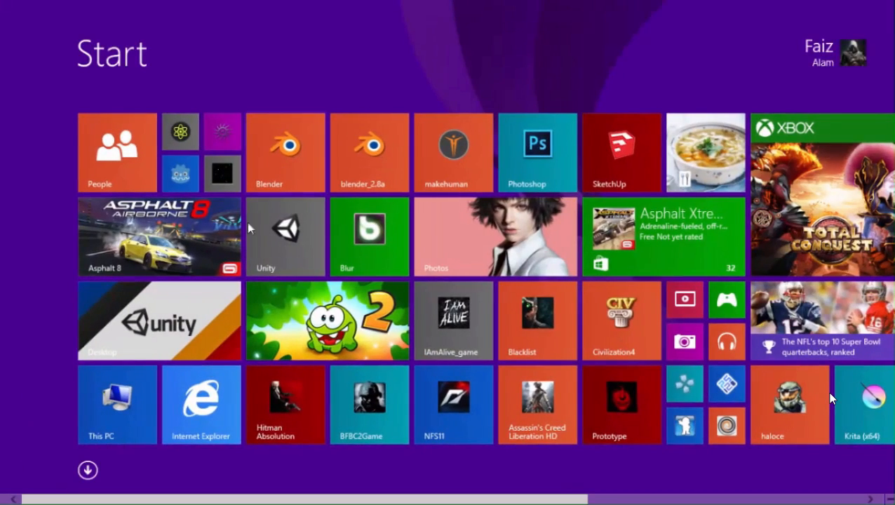
Browse This PC > New Volume (F:) > 3D models > Blender > Speedster and select Speedster(Blender).blend
{"action": "left_click", "coordinate": [117, 404]}
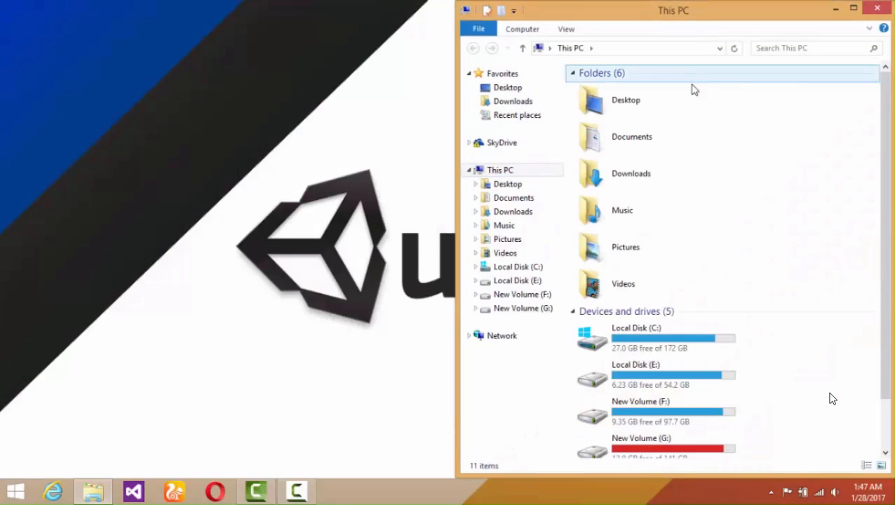
{"action": "double_click", "coordinate": [522, 294]}
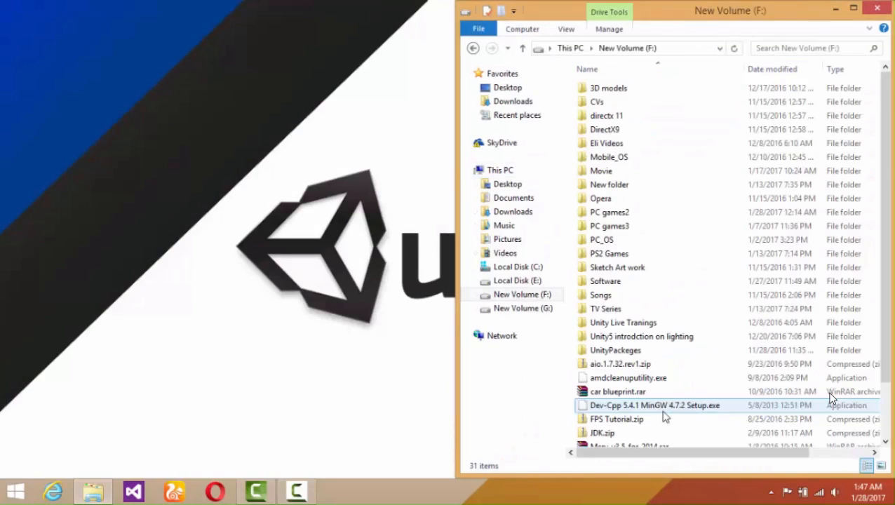
{"action": "double_click", "coordinate": [607, 87]}
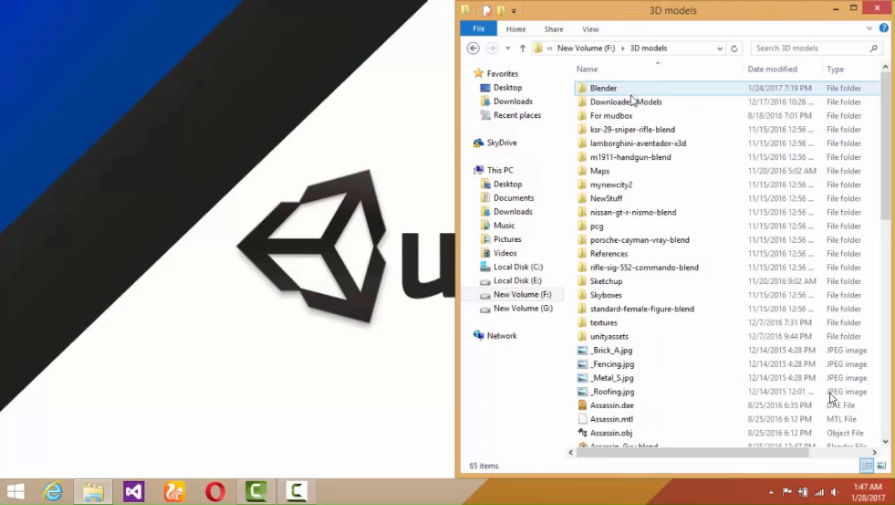
{"action": "double_click", "coordinate": [603, 87]}
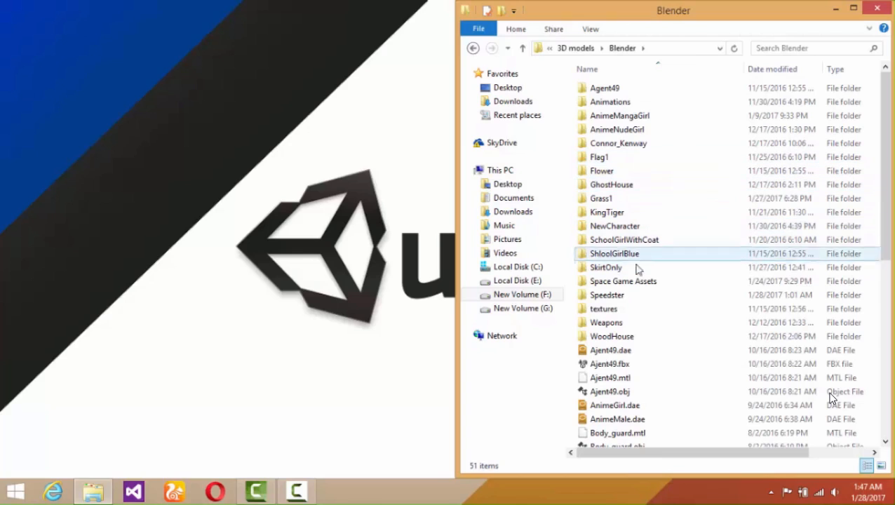
{"action": "left_click", "coordinate": [608, 295]}
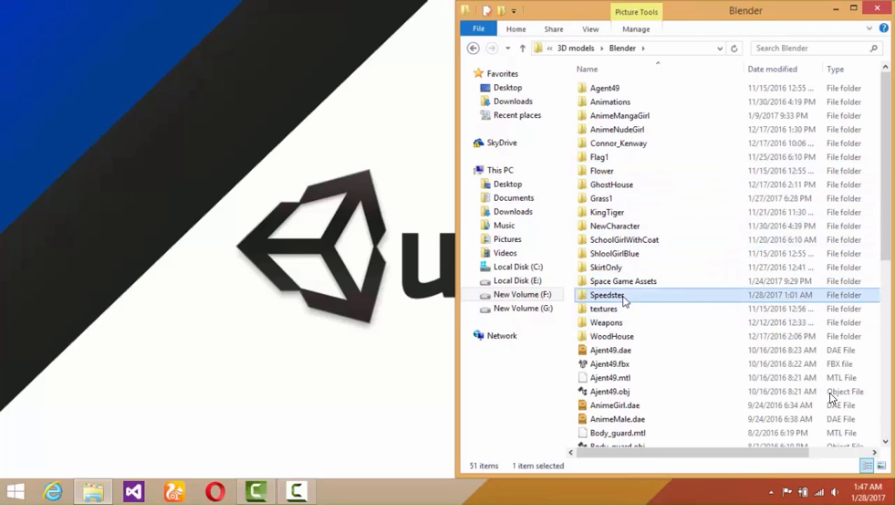
{"action": "double_click", "coordinate": [606, 295]}
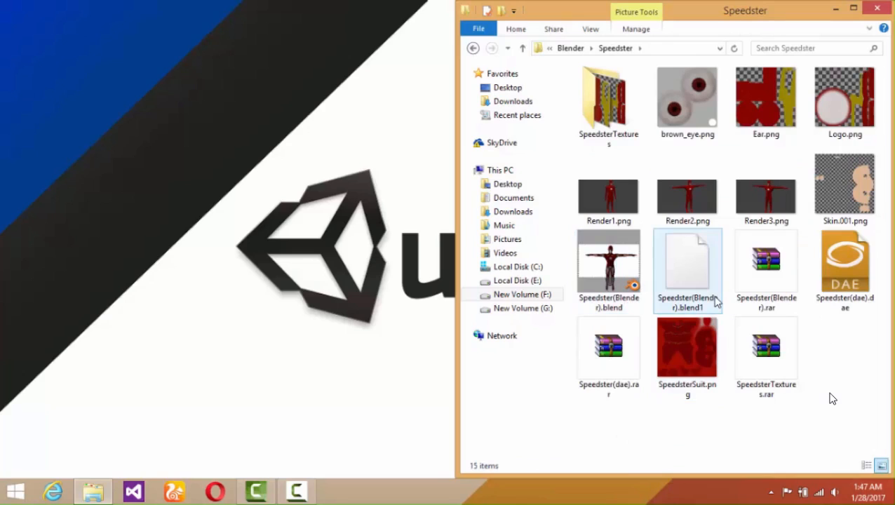
{"action": "mouse_move", "coordinate": [702, 288]}
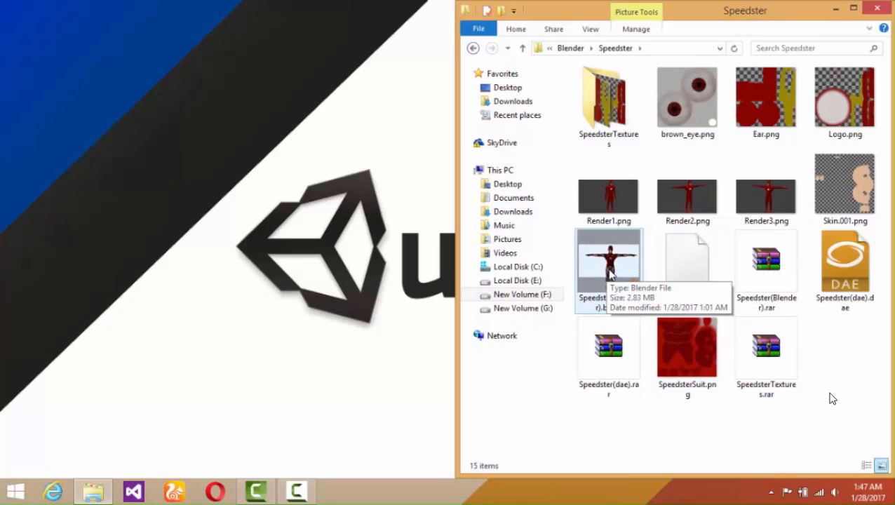
{"action": "left_click", "coordinate": [609, 269]}
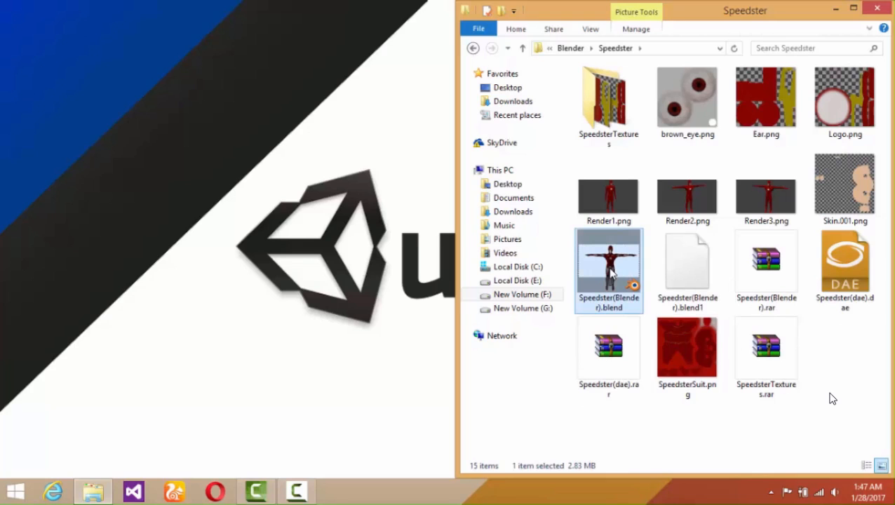
Inspect the Speedster rig's spine bone in Blender, then quit without saving
{"action": "double_click", "coordinate": [609, 264]}
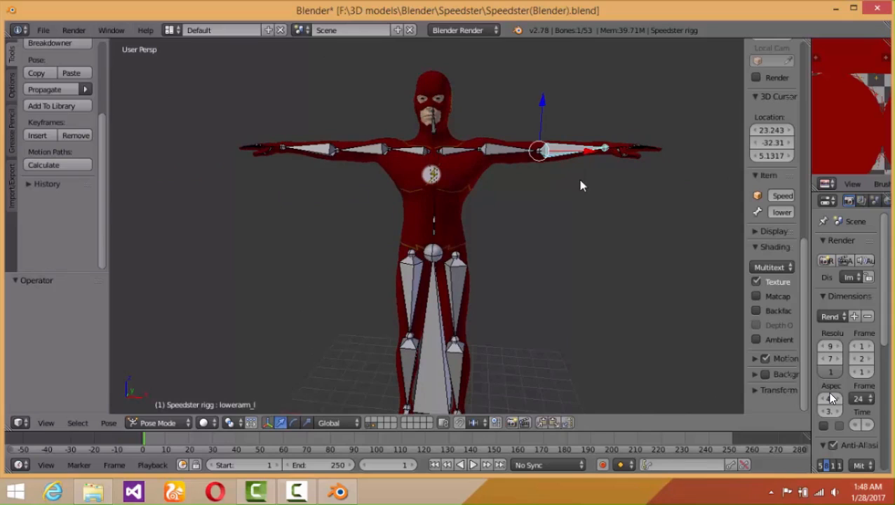
{"action": "mouse_move", "coordinate": [449, 246]}
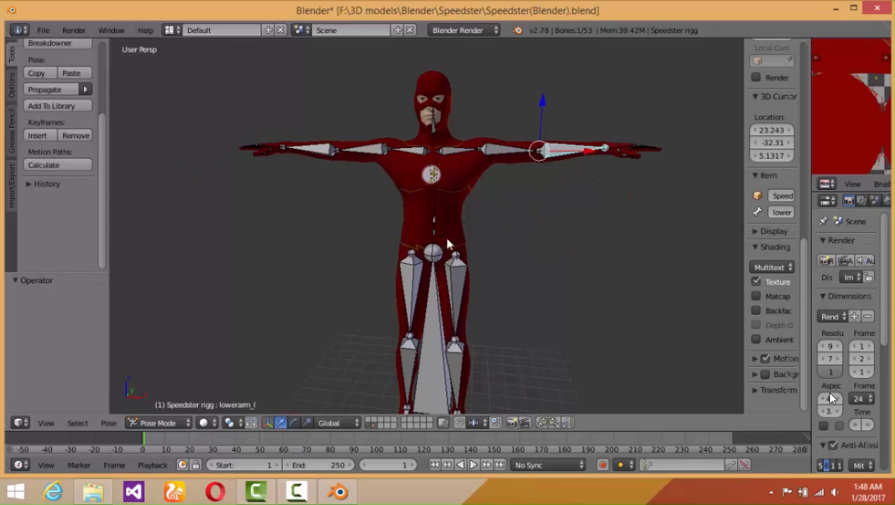
{"action": "left_click", "coordinate": [480, 148]}
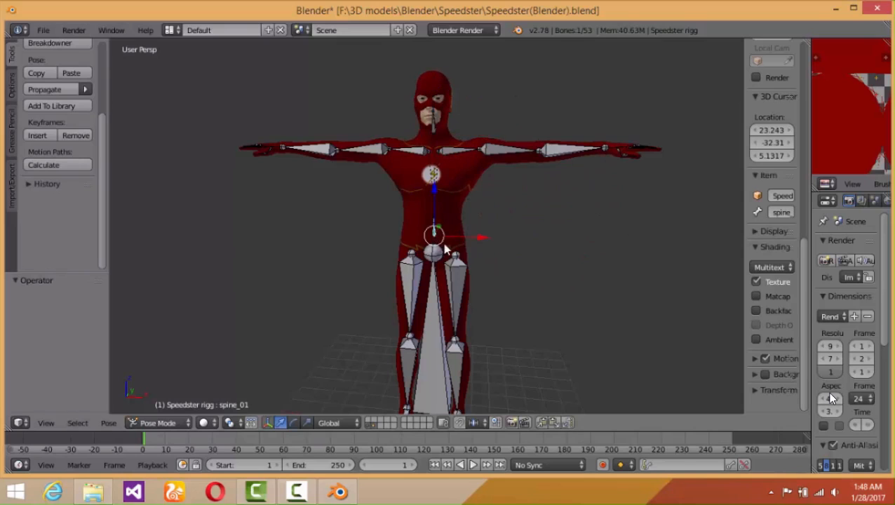
{"action": "mouse_move", "coordinate": [568, 214]}
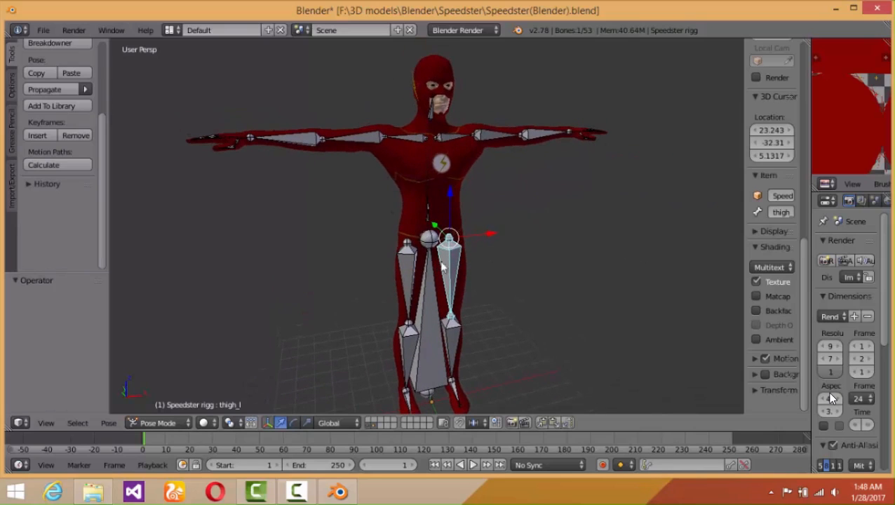
{"action": "mouse_move", "coordinate": [496, 227]}
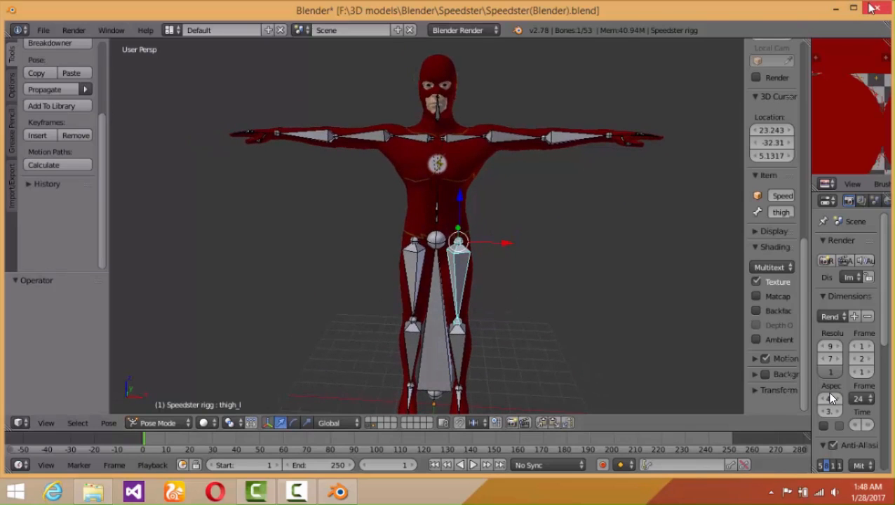
{"action": "left_click", "coordinate": [877, 8]}
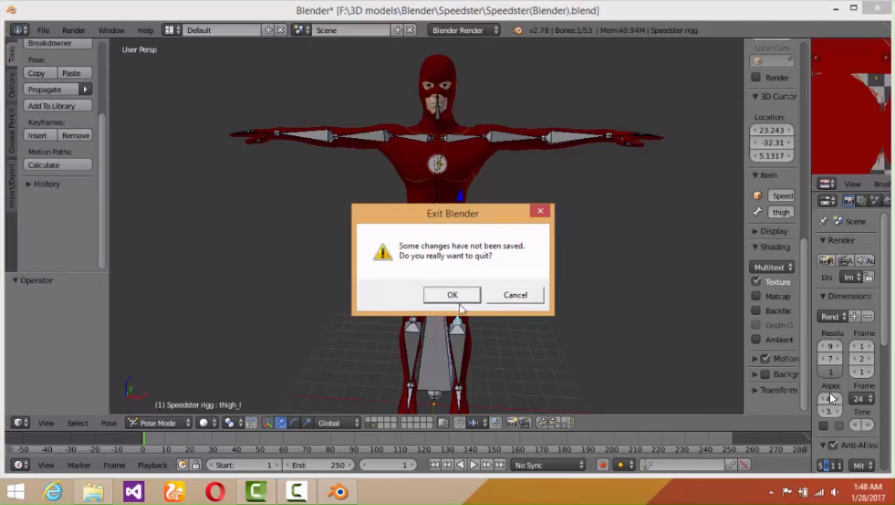
{"action": "left_click", "coordinate": [452, 295]}
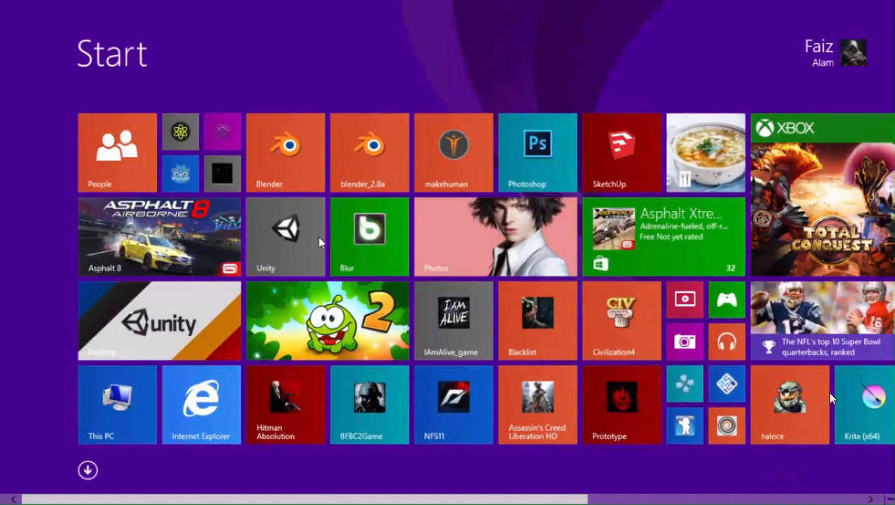
Return to the desktop and switch to the Unity RagdollPhysics project
{"action": "left_click", "coordinate": [285, 236]}
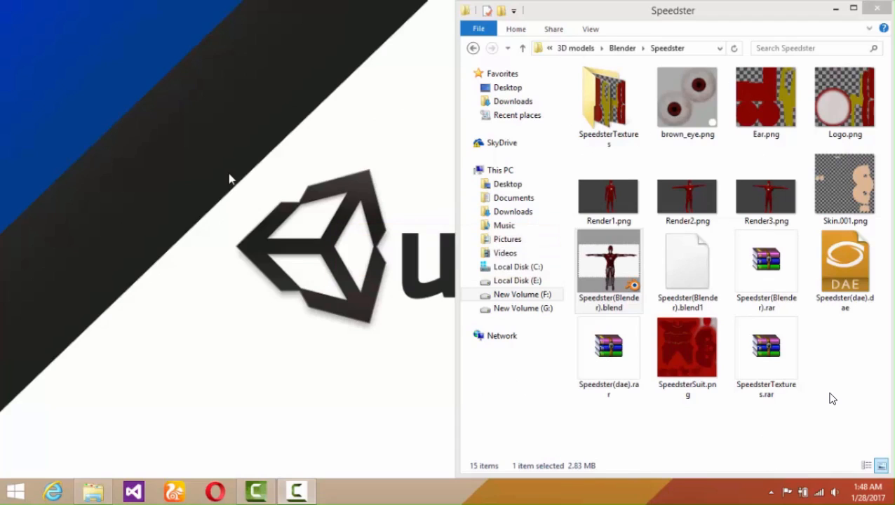
{"action": "left_click", "coordinate": [337, 491]}
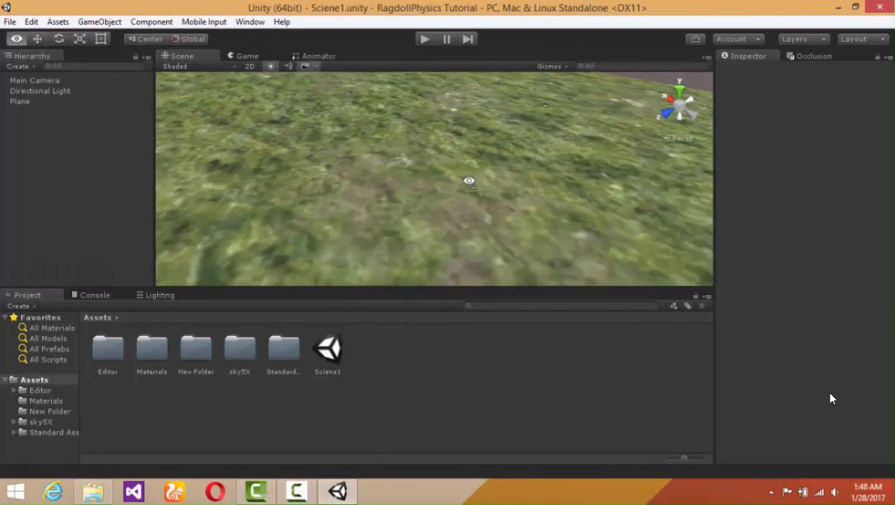
Place the Speedster(Blender) model from New Folder into the grass scene and select it
{"action": "double_click", "coordinate": [196, 348]}
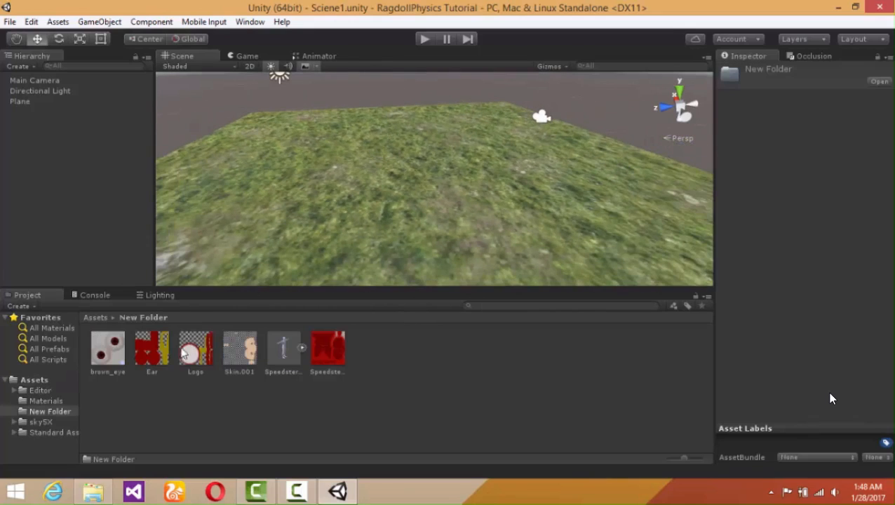
{"action": "left_click", "coordinate": [284, 348]}
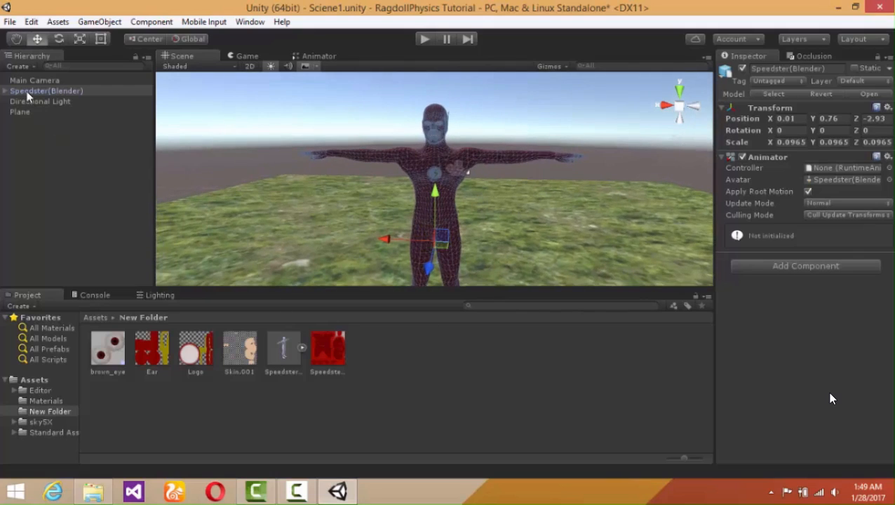
{"action": "left_click", "coordinate": [47, 90]}
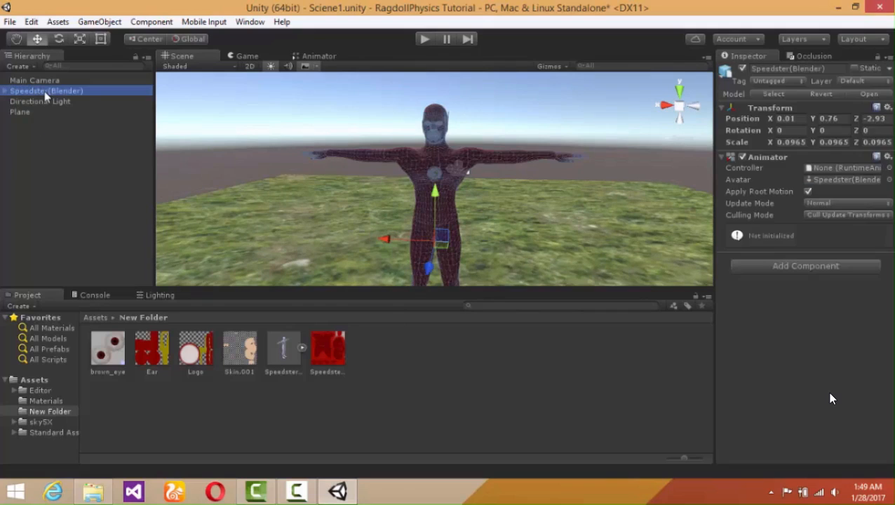
{"action": "mouse_move", "coordinate": [186, 130]}
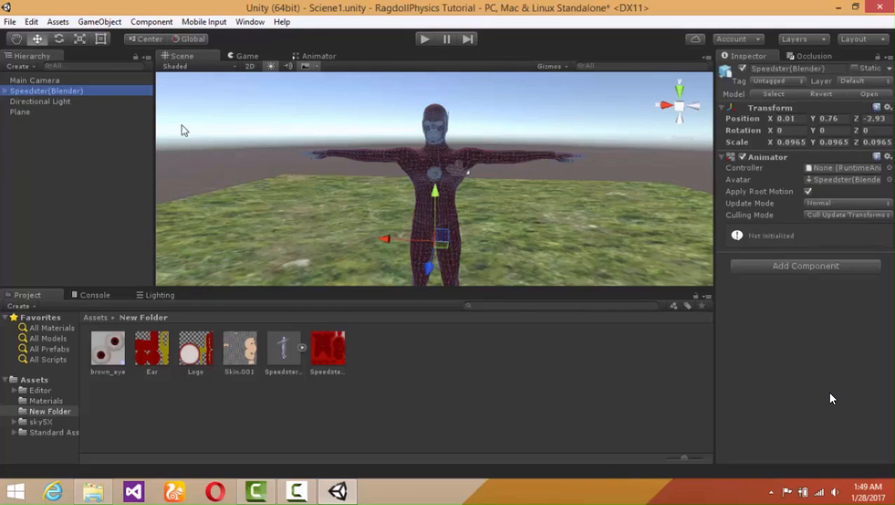
{"action": "mouse_move", "coordinate": [287, 351]}
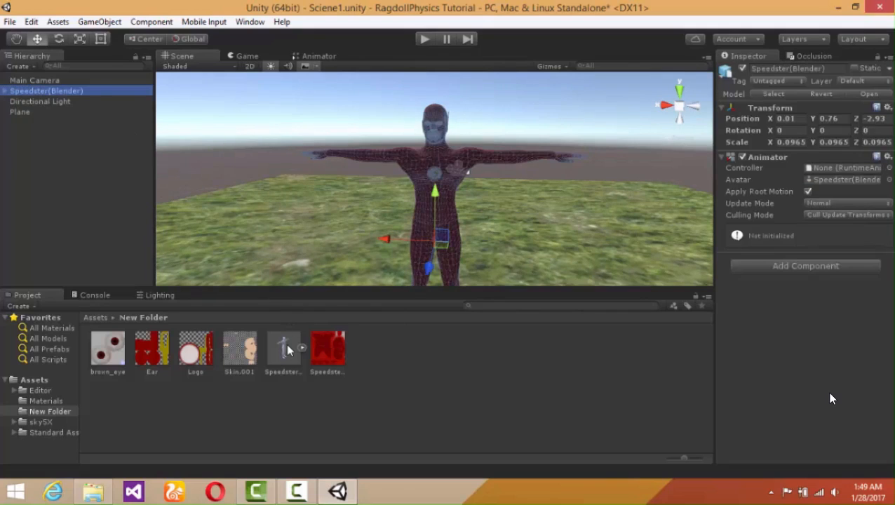
Set the Speedster model's import animation type to Humanoid
{"action": "left_click", "coordinate": [283, 348]}
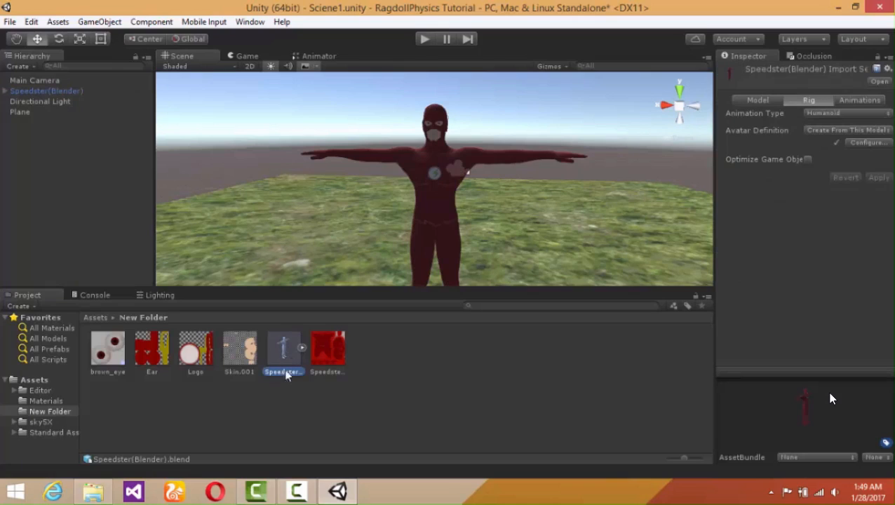
{"action": "mouse_move", "coordinate": [805, 125]}
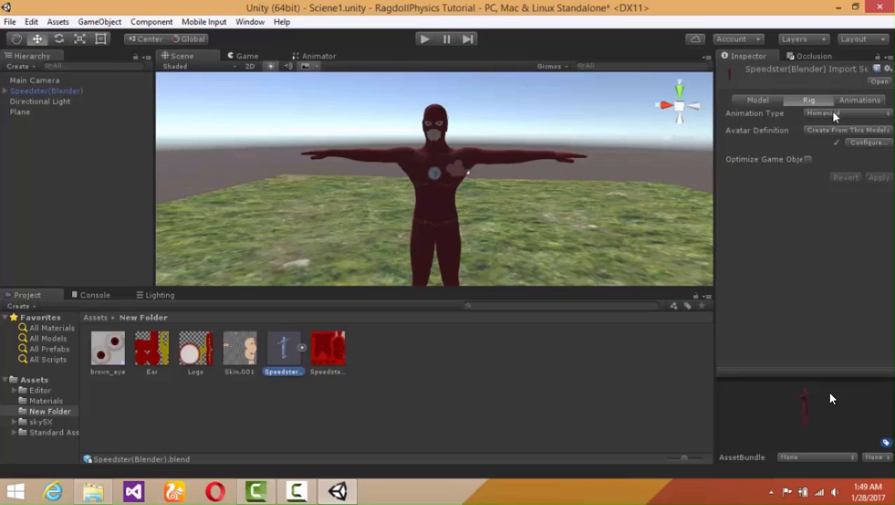
{"action": "left_click", "coordinate": [842, 113]}
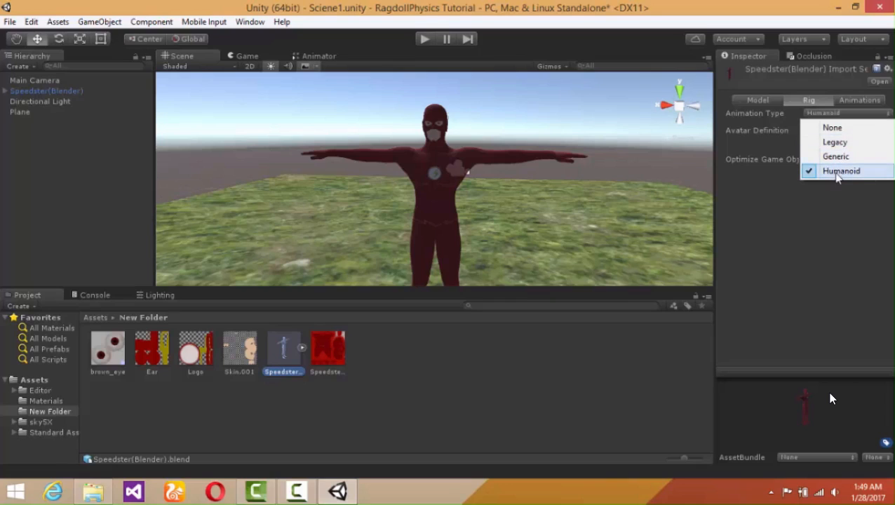
{"action": "left_click", "coordinate": [842, 171]}
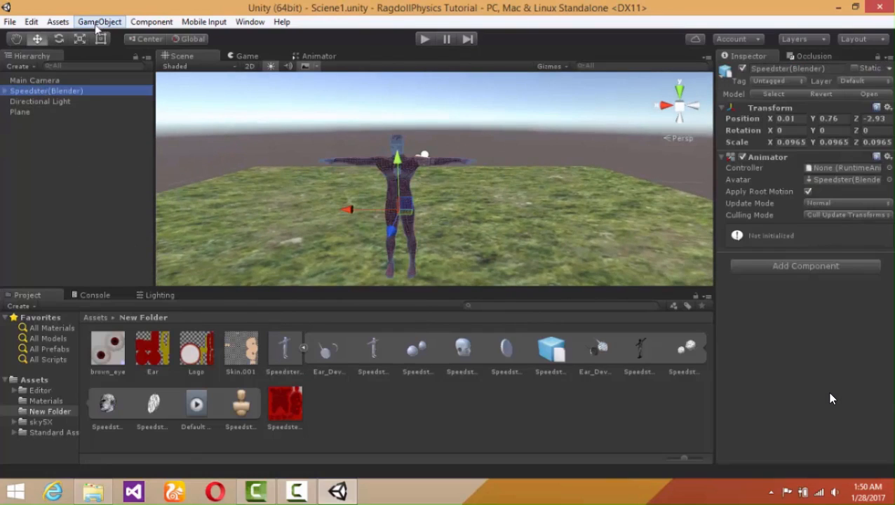
Launch the Create Ragdoll wizard from GameObject > 3D Object
{"action": "left_click", "coordinate": [99, 22]}
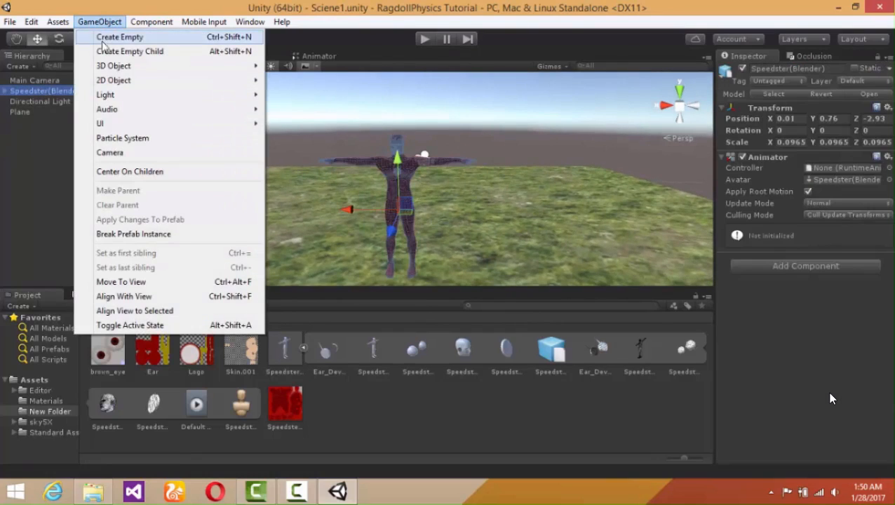
{"action": "mouse_move", "coordinate": [114, 66]}
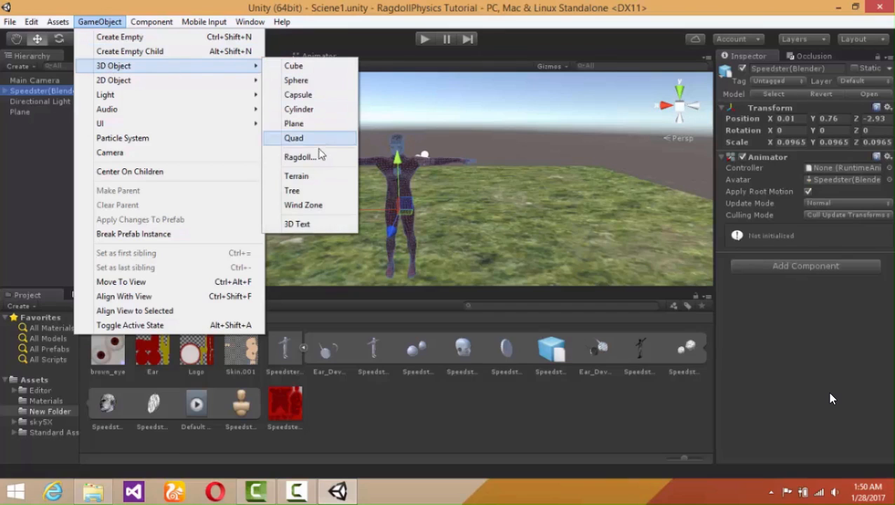
{"action": "left_click", "coordinate": [301, 157]}
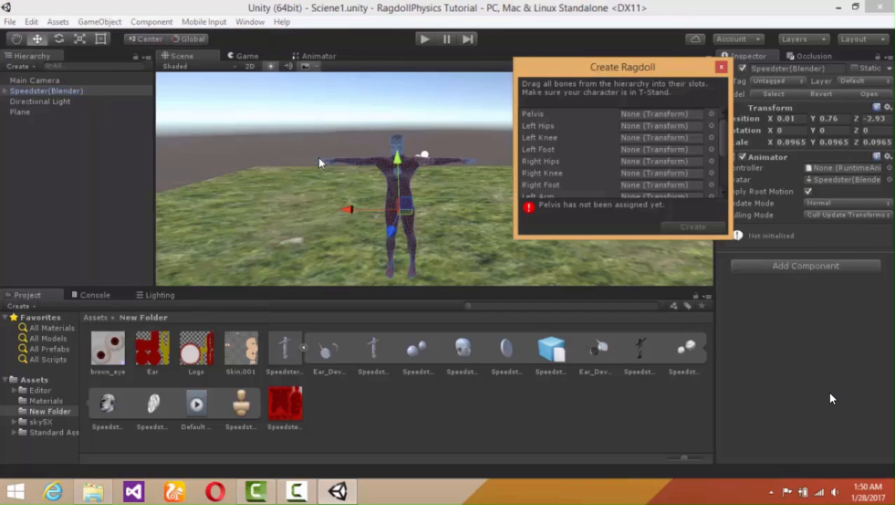
{"action": "mouse_move", "coordinate": [581, 118]}
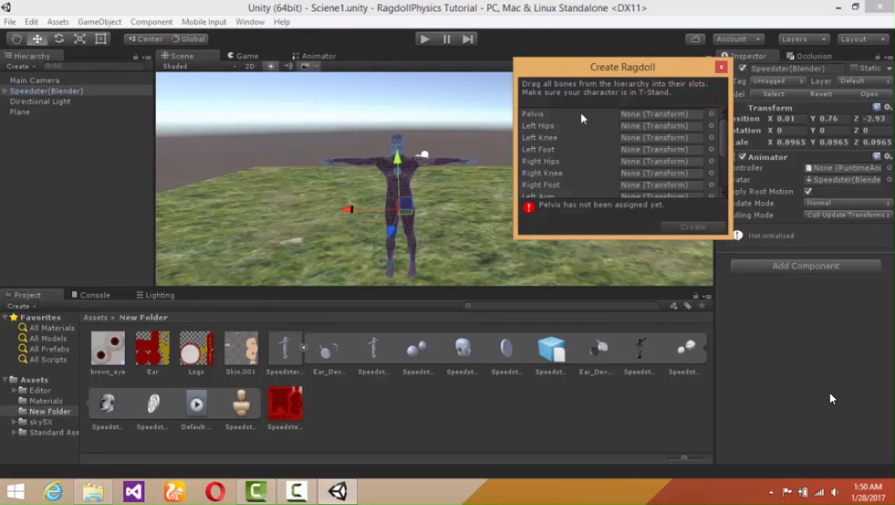
{"action": "mouse_move", "coordinate": [602, 143]}
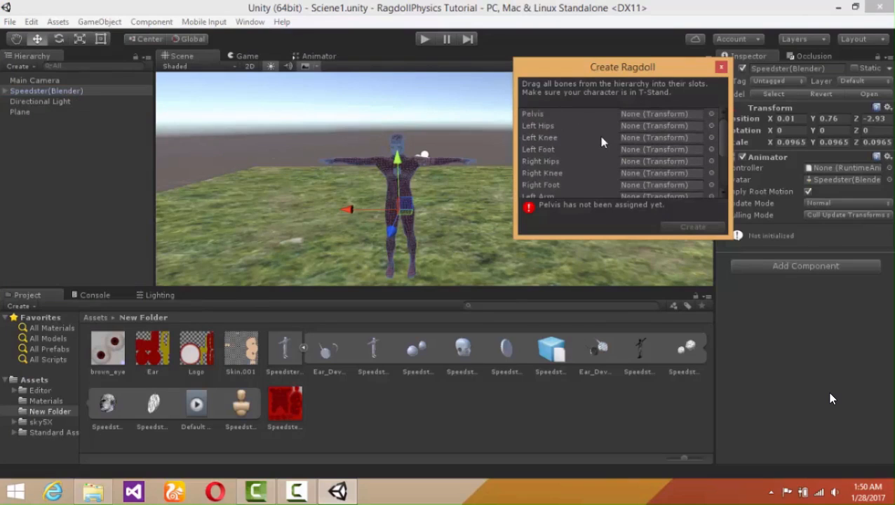
{"action": "mouse_move", "coordinate": [139, 143]}
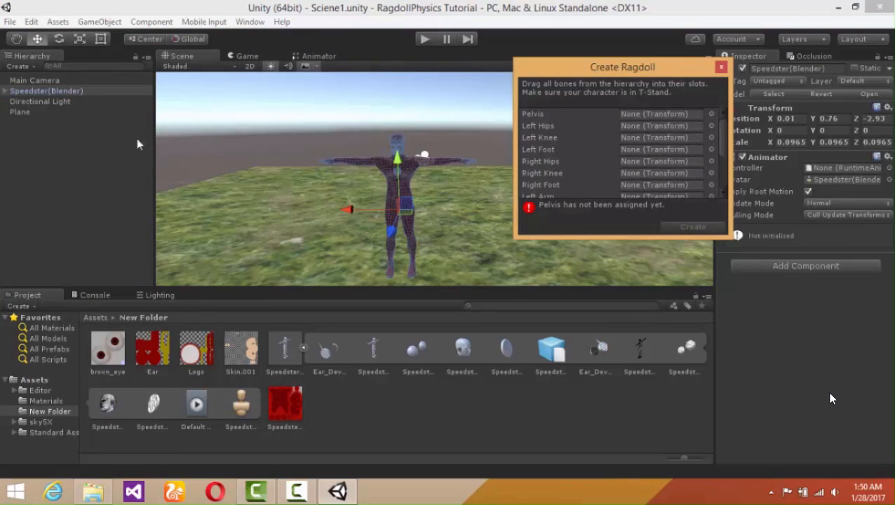
Expand Speedster(Blender) > Speedster_rigg > Root in the Hierarchy and select the pelvis bone
{"action": "left_click", "coordinate": [5, 90]}
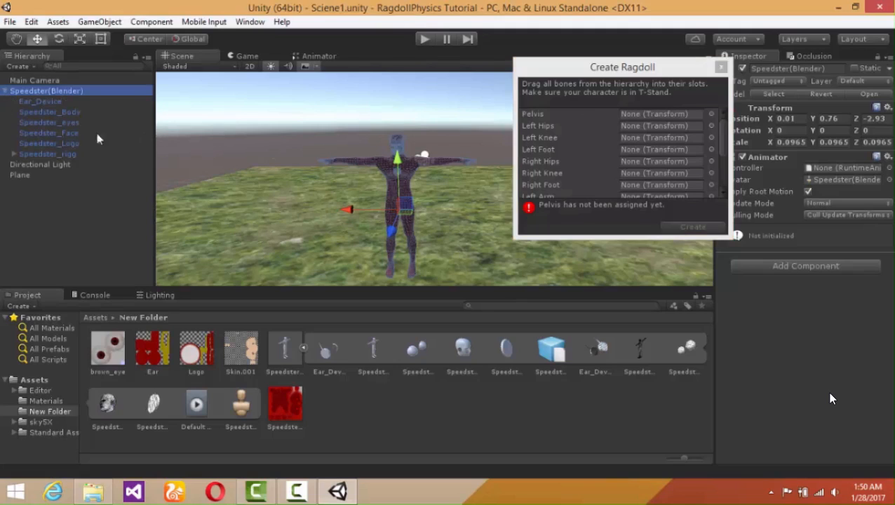
{"action": "left_click", "coordinate": [48, 153]}
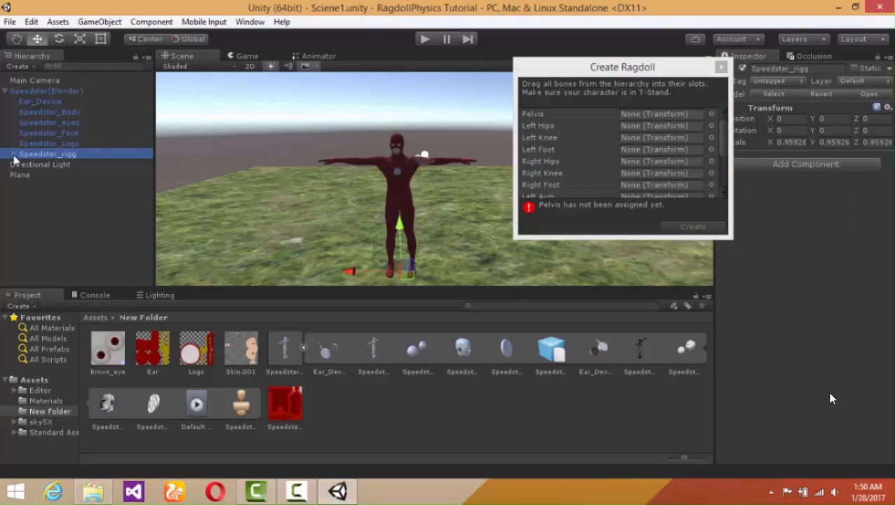
{"action": "left_click", "coordinate": [37, 164]}
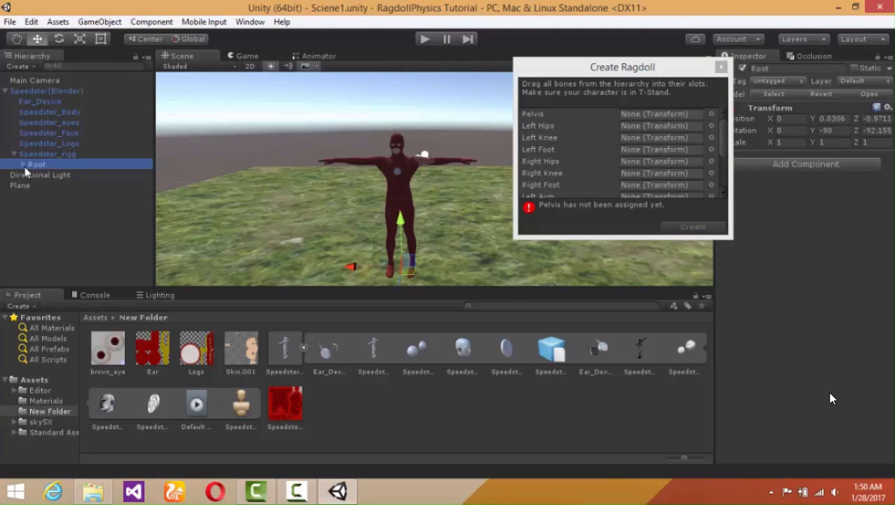
{"action": "left_click", "coordinate": [18, 164]}
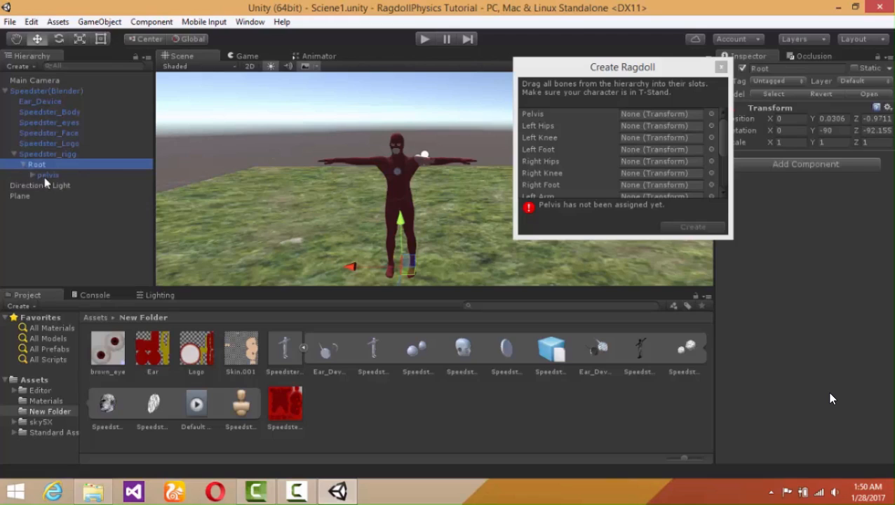
{"action": "mouse_move", "coordinate": [49, 183]}
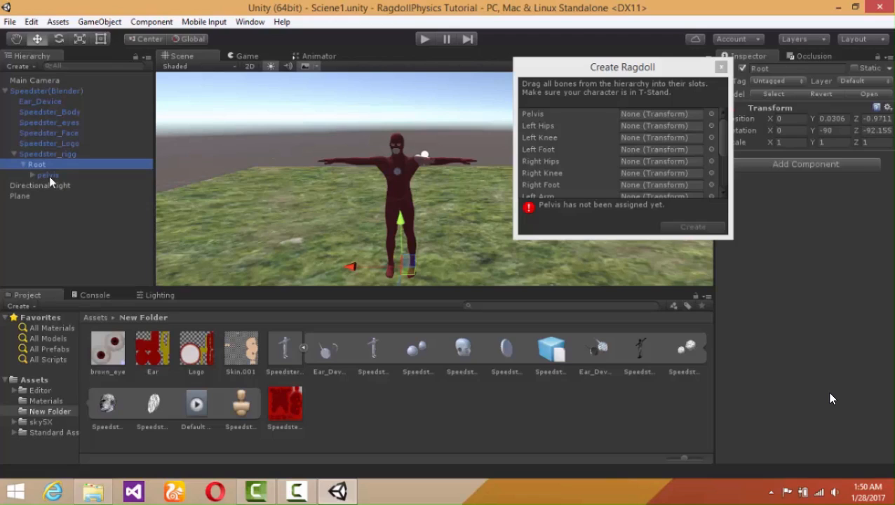
{"action": "left_click", "coordinate": [48, 174]}
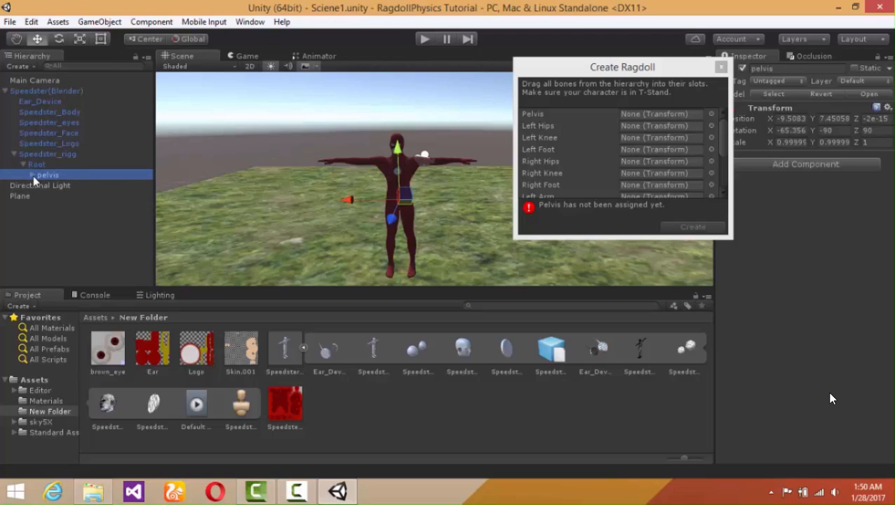
{"action": "left_click", "coordinate": [34, 174]}
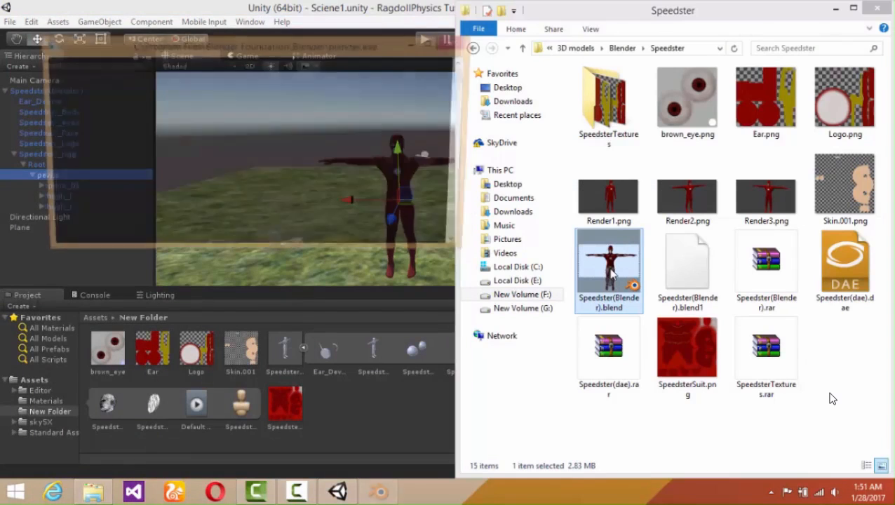
Reopen Speedster(Blender).blend in Blender showing the rig in Pose Mode
{"action": "double_click", "coordinate": [609, 264]}
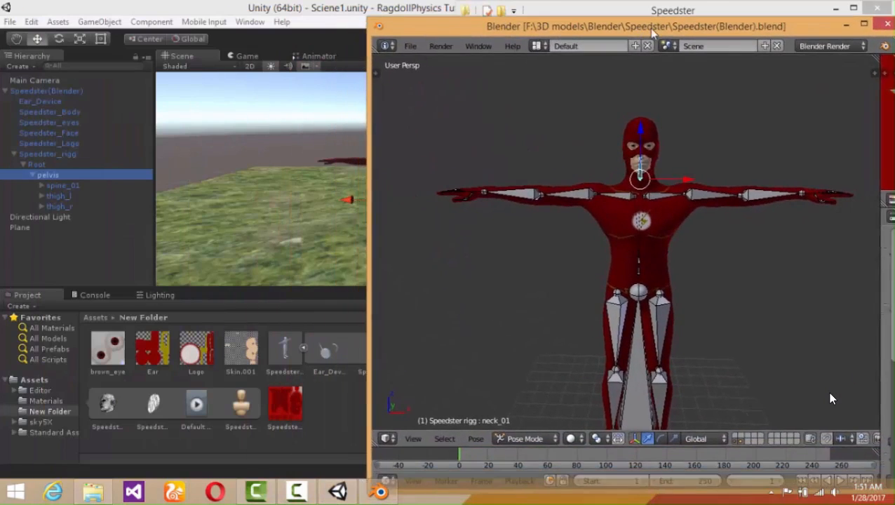
Shrink Blender beside Unity, zoom on the hips and select spine_01 above the pelvis
{"action": "left_click_drag", "start_coordinate": [653, 25], "coordinate": [606, 35]}
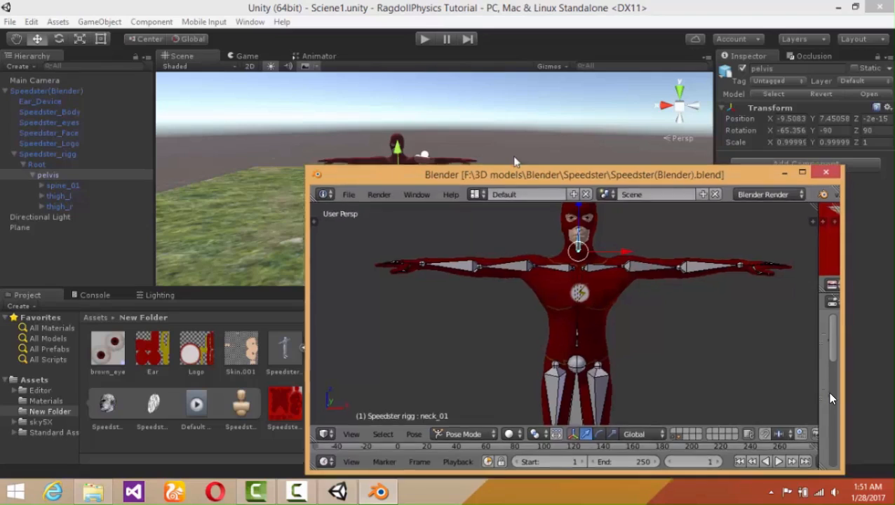
{"action": "left_click_drag", "start_coordinate": [575, 174], "coordinate": [436, 83]}
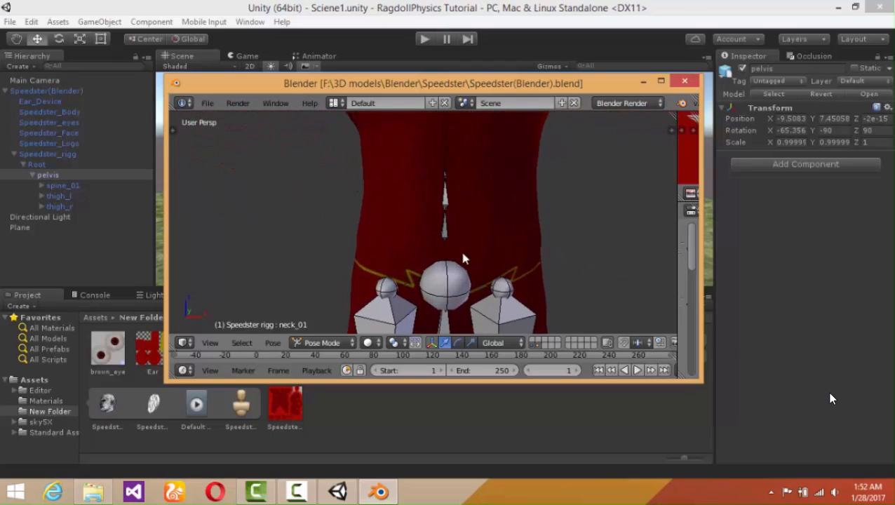
{"action": "left_click", "coordinate": [444, 239]}
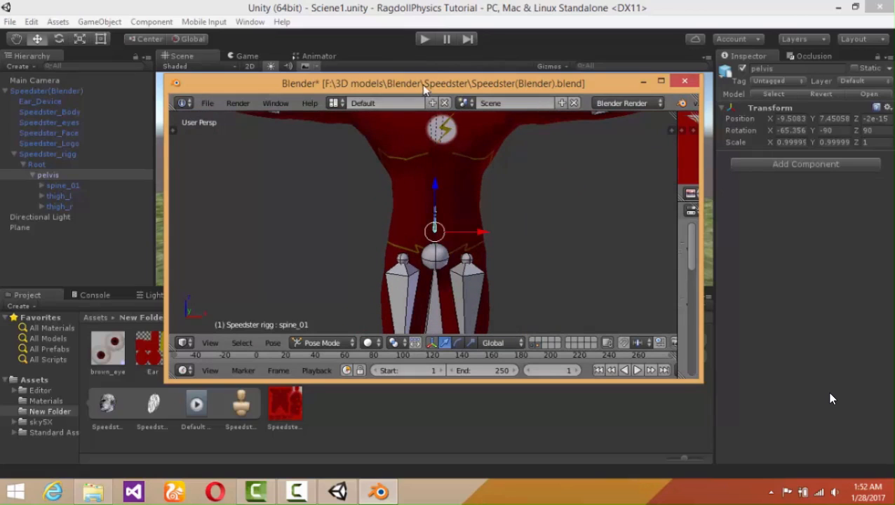
{"action": "left_click_drag", "start_coordinate": [433, 82], "coordinate": [540, 215]}
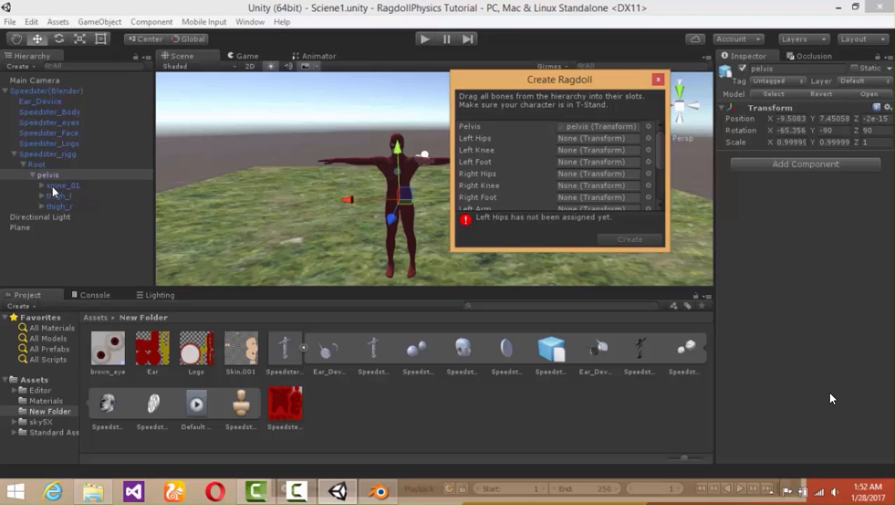
Inspect spine_01 and thigh_l under pelvis, then bring Blender back in front
{"action": "left_click", "coordinate": [63, 185]}
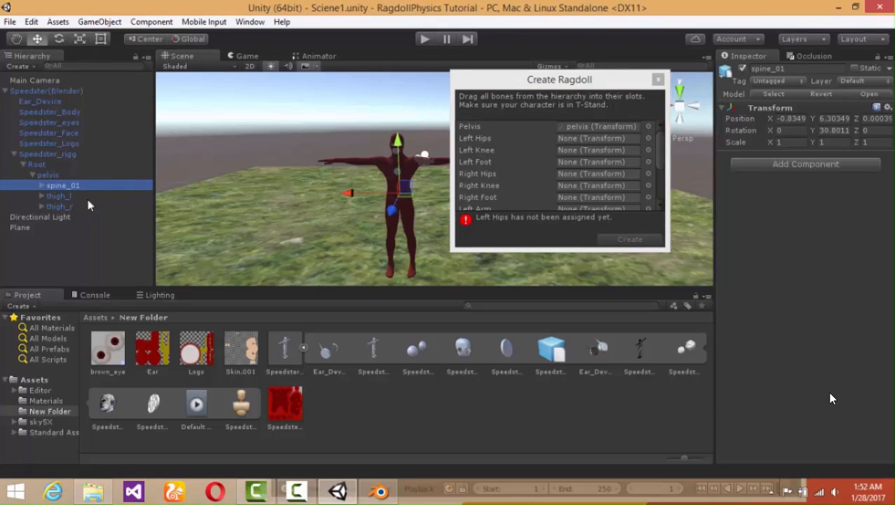
{"action": "left_click", "coordinate": [59, 197]}
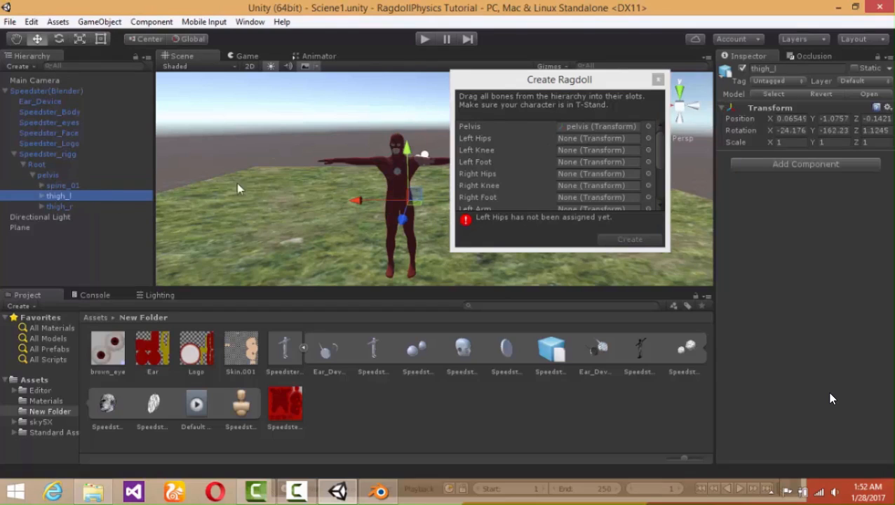
{"action": "mouse_move", "coordinate": [477, 151]}
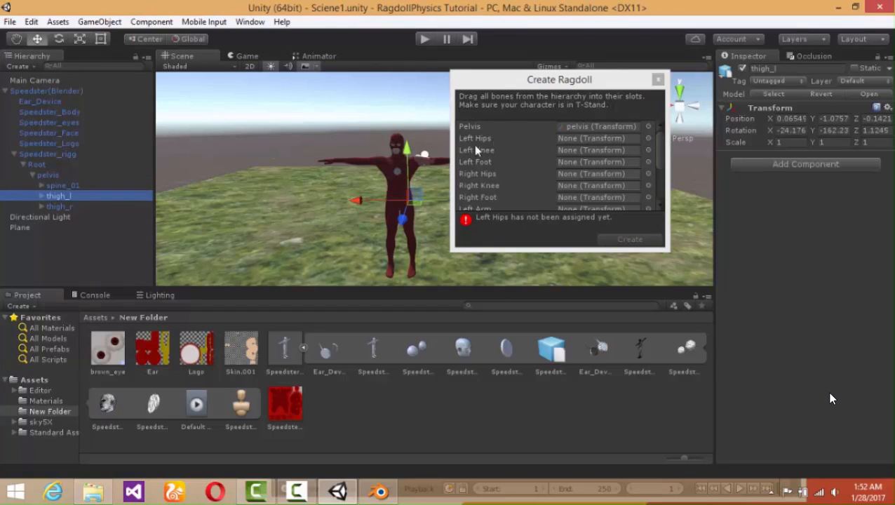
{"action": "left_click", "coordinate": [379, 491]}
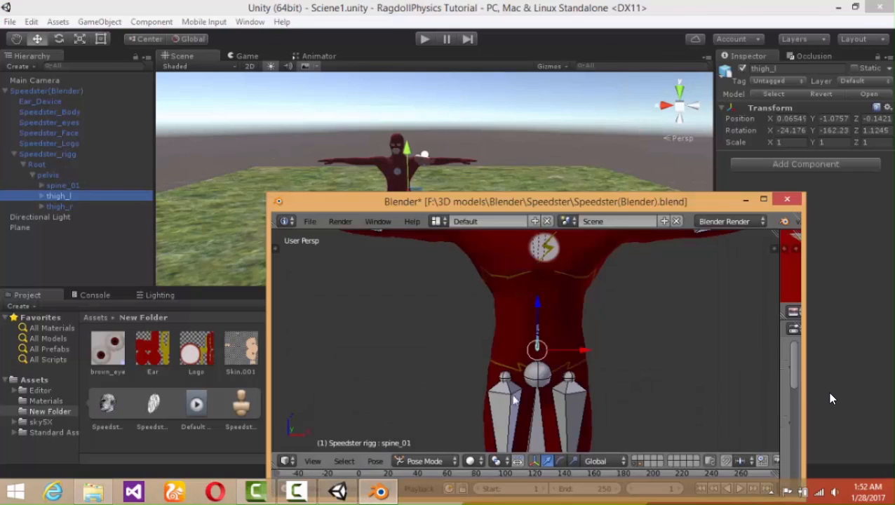
{"action": "mouse_move", "coordinate": [544, 210]}
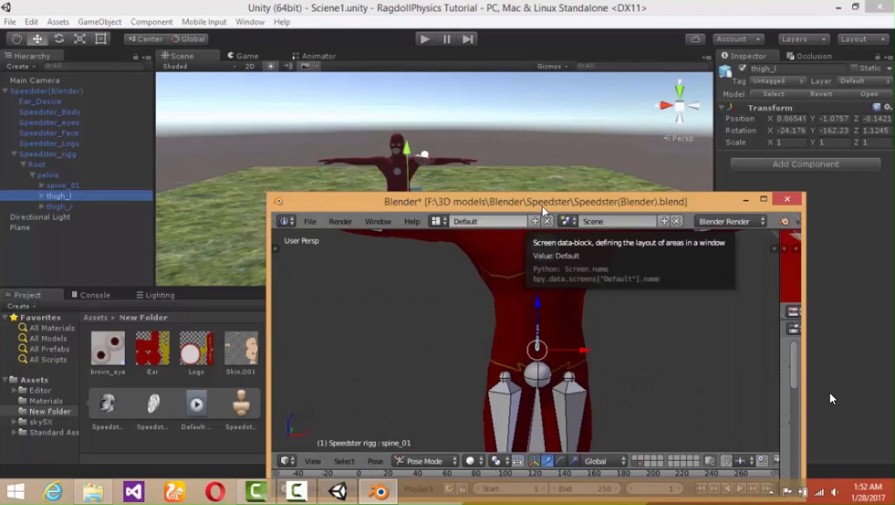
Move the Blender window up to compare the thigh bones before returning to Unity
{"action": "left_click_drag", "start_coordinate": [541, 203], "coordinate": [506, 57]}
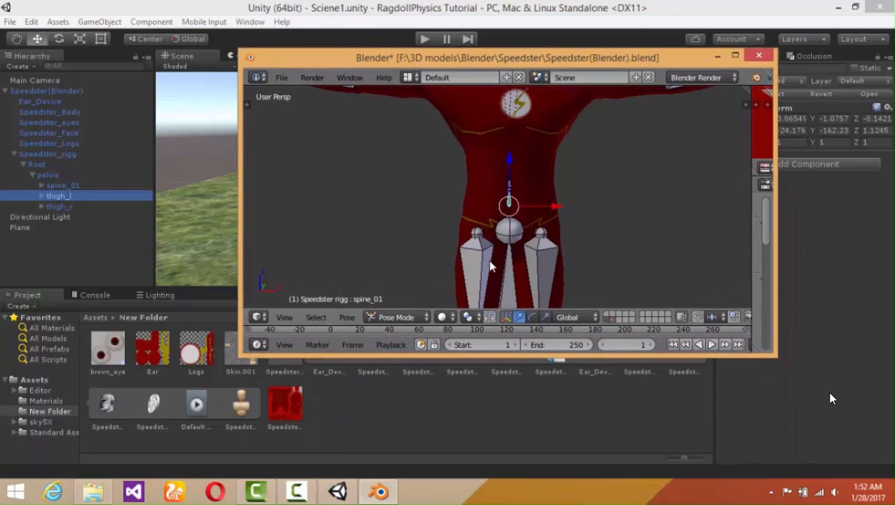
{"action": "mouse_move", "coordinate": [520, 256]}
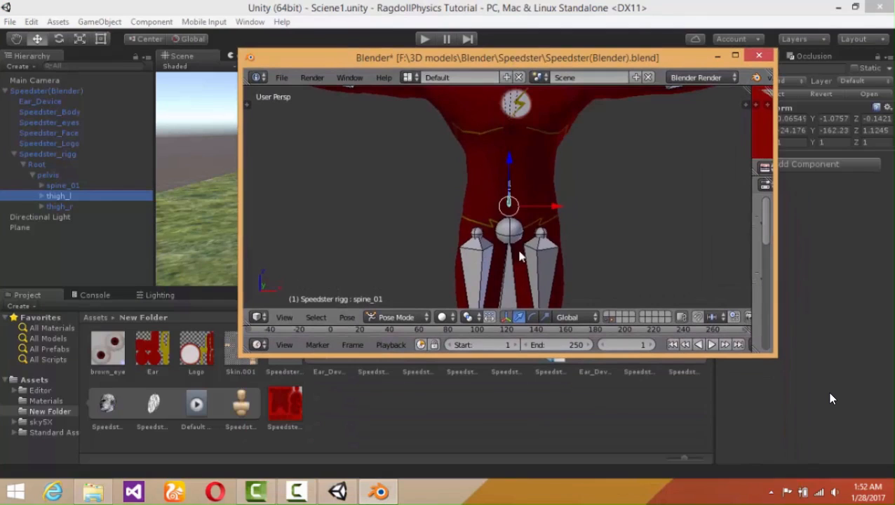
{"action": "mouse_move", "coordinate": [545, 249]}
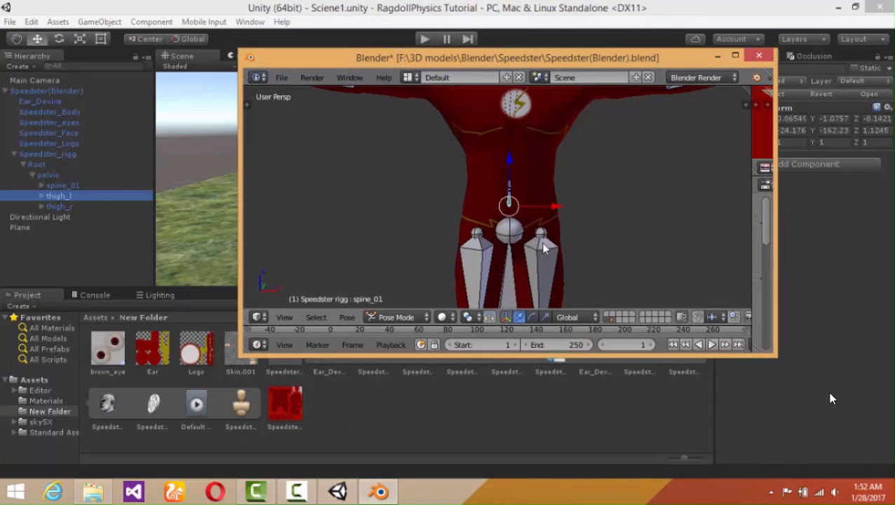
{"action": "left_click_drag", "start_coordinate": [508, 58], "coordinate": [469, 28]}
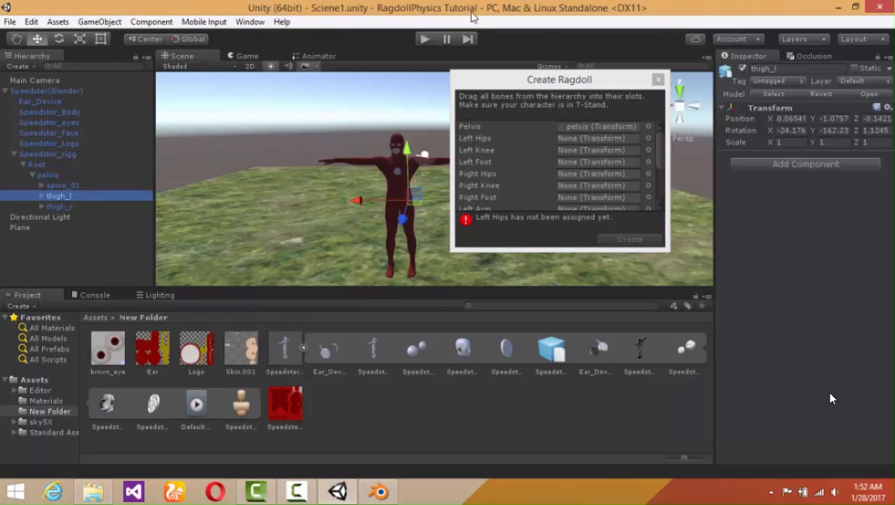
{"action": "mouse_move", "coordinate": [490, 146]}
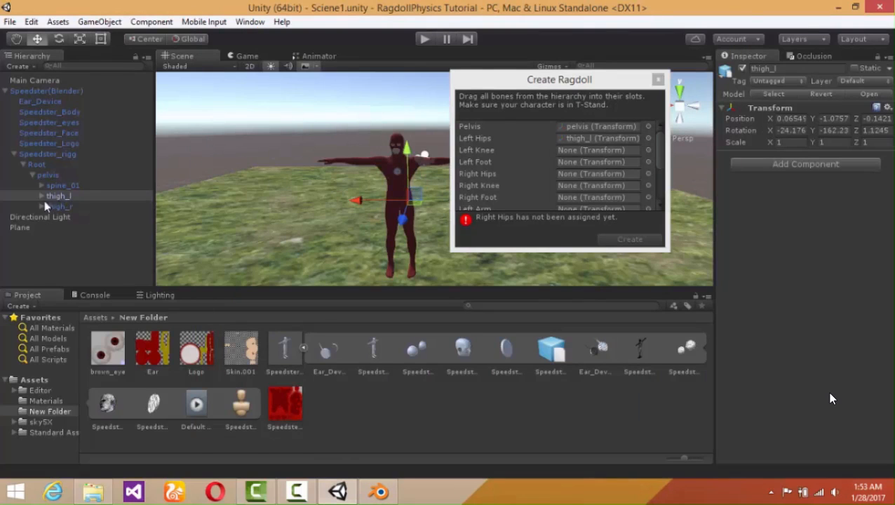
Assign the thigh, calf and foot bones of both legs into the wizard's hip, knee and foot slots
{"action": "left_click", "coordinate": [59, 196]}
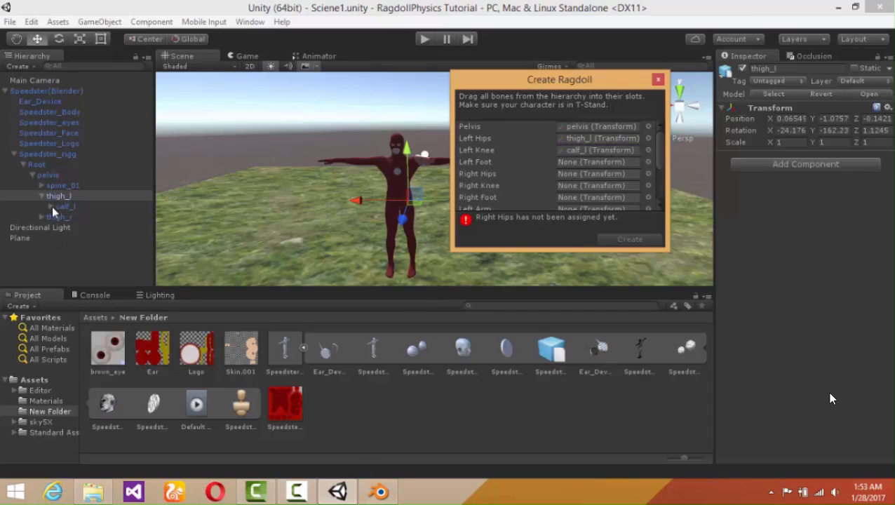
{"action": "left_click", "coordinate": [59, 197]}
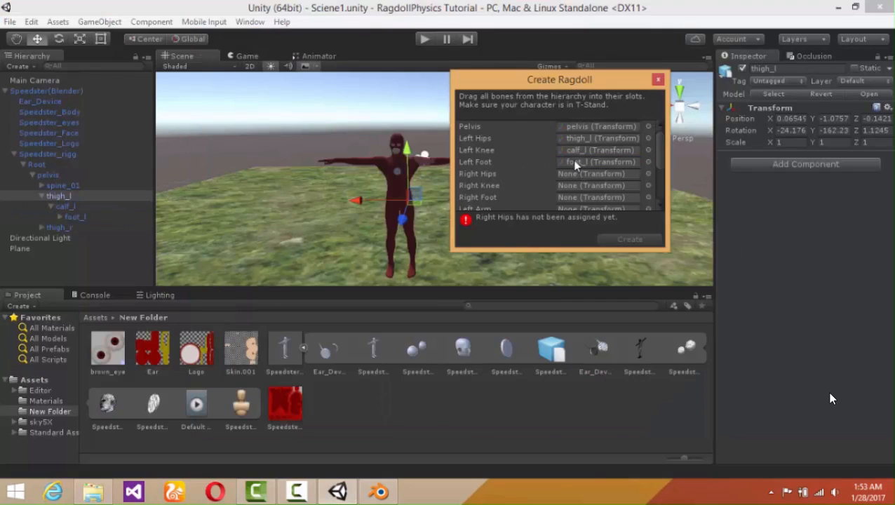
{"action": "mouse_move", "coordinate": [421, 427]}
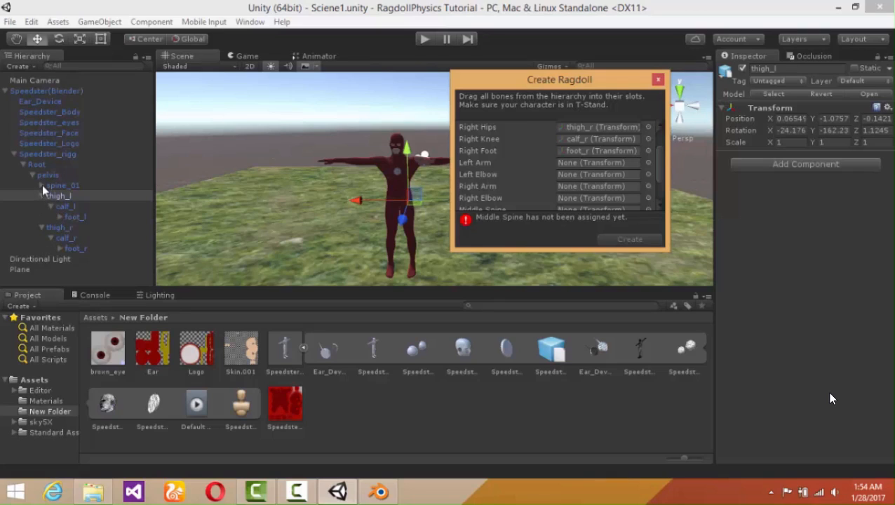
Expand the spine and assign upperarm_l, lowerarm_l, upperarm_r and lowerarm_r to the Arm and Elbow slots
{"action": "left_click", "coordinate": [59, 205]}
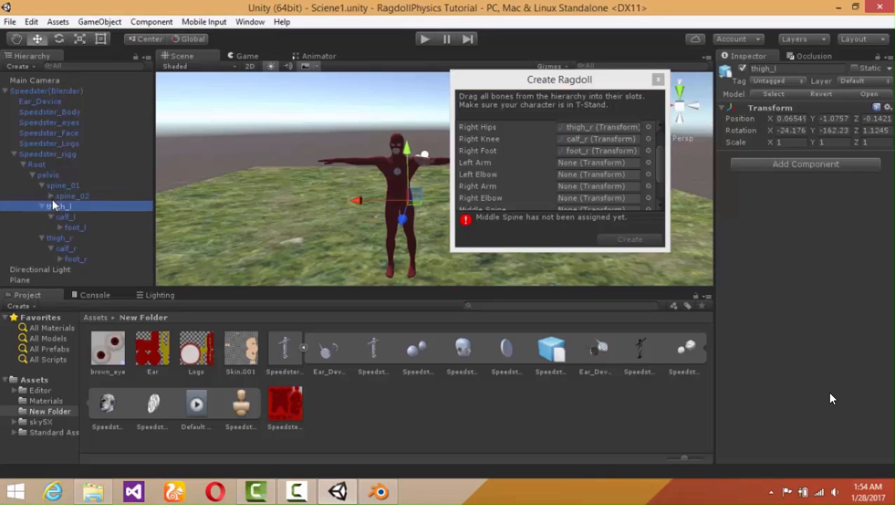
{"action": "left_click", "coordinate": [61, 197]}
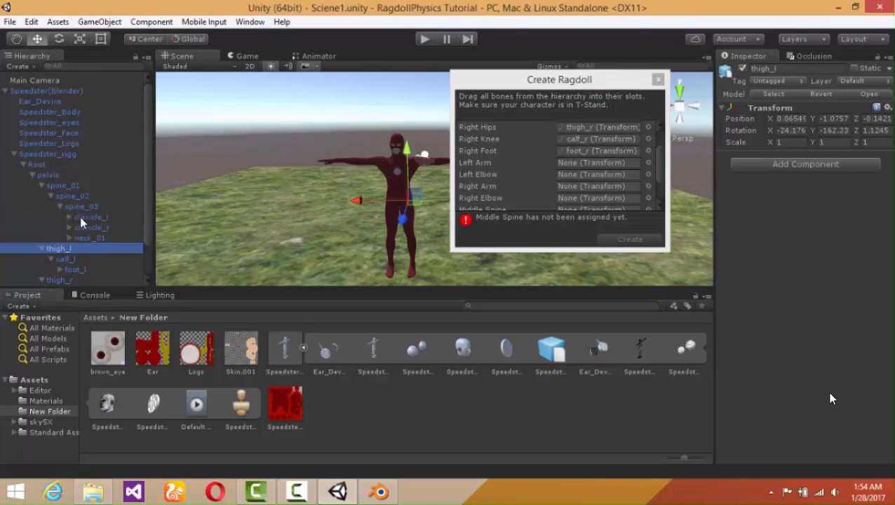
{"action": "left_click", "coordinate": [79, 216]}
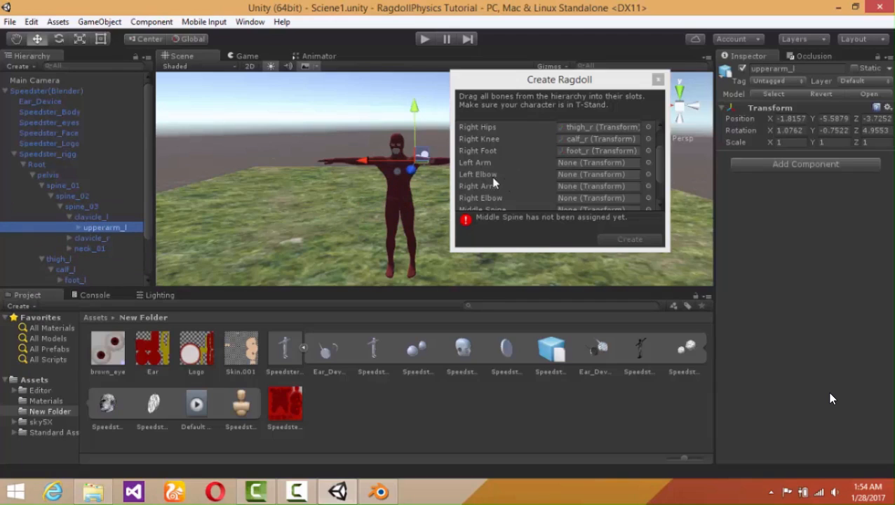
{"action": "mouse_move", "coordinate": [494, 182]}
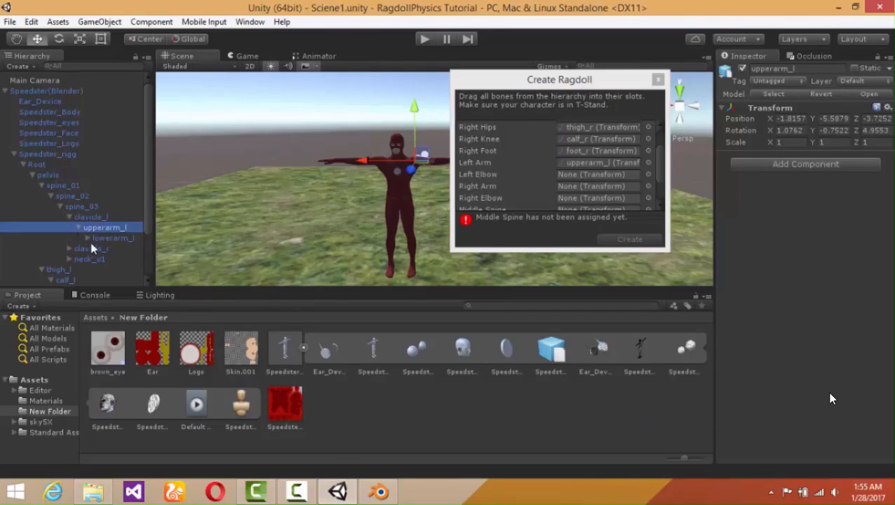
{"action": "left_click", "coordinate": [113, 239]}
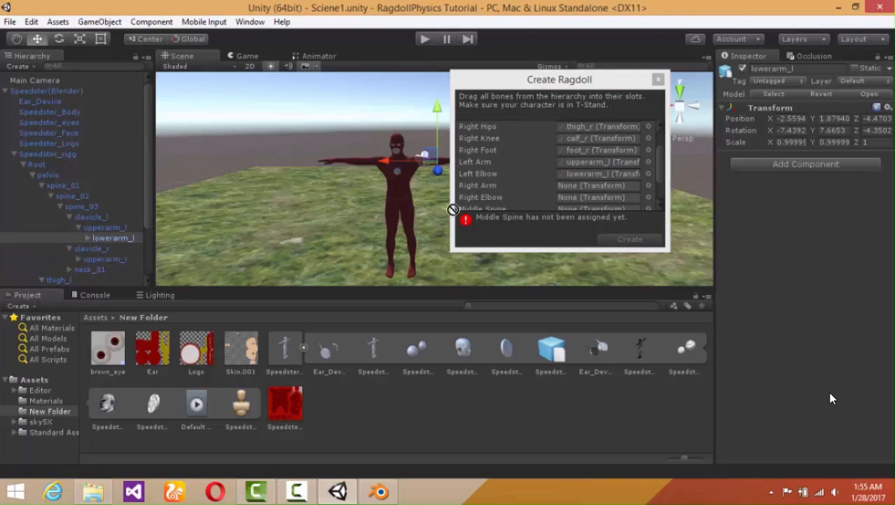
{"action": "scroll", "scroll_direction": "down", "scroll_amount": 3}
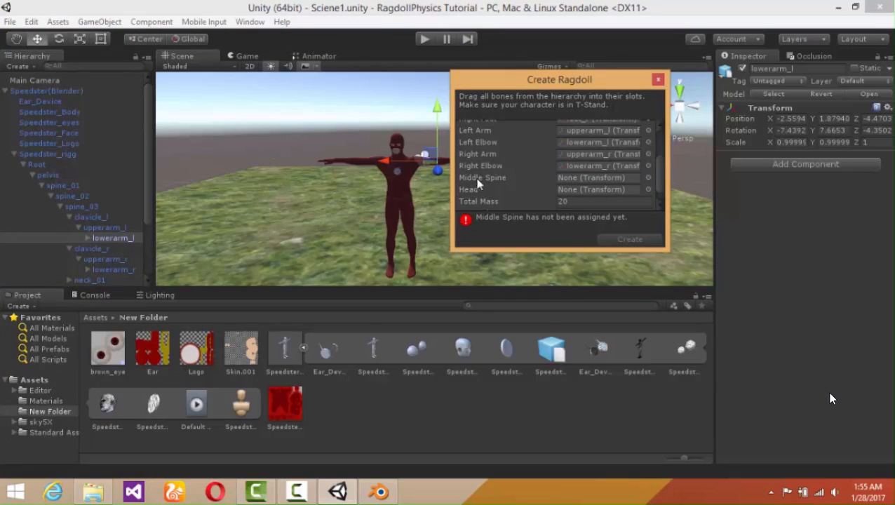
{"action": "mouse_move", "coordinate": [334, 246]}
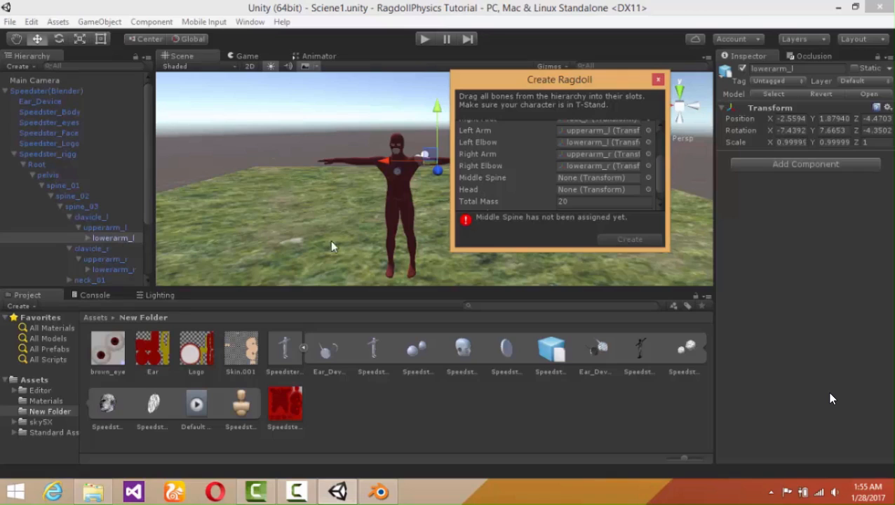
{"action": "mouse_move", "coordinate": [146, 233]}
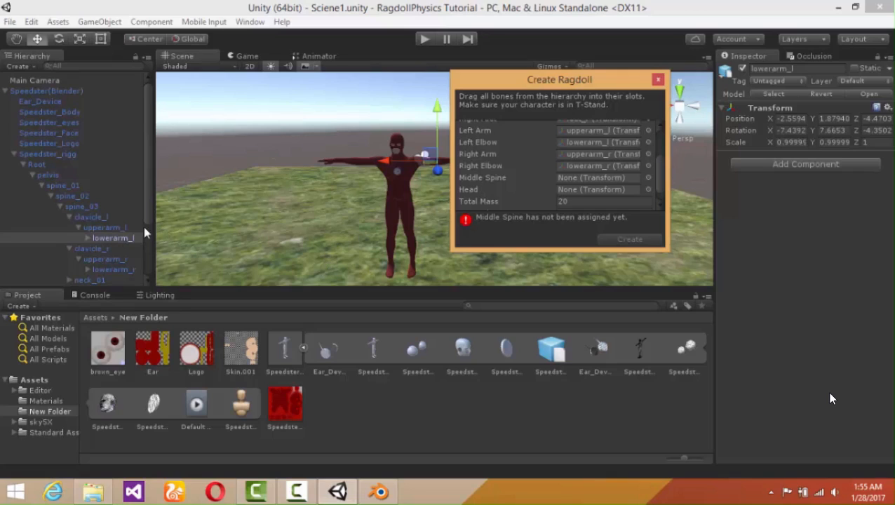
Assign spine_01 as Middle Spine and the head bone as Head, filling every slot
{"action": "left_click", "coordinate": [63, 185]}
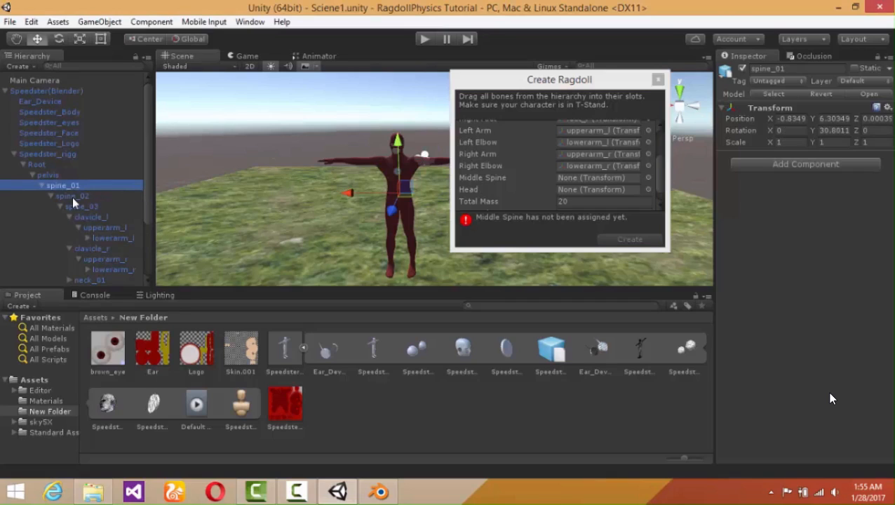
{"action": "left_click", "coordinate": [48, 174]}
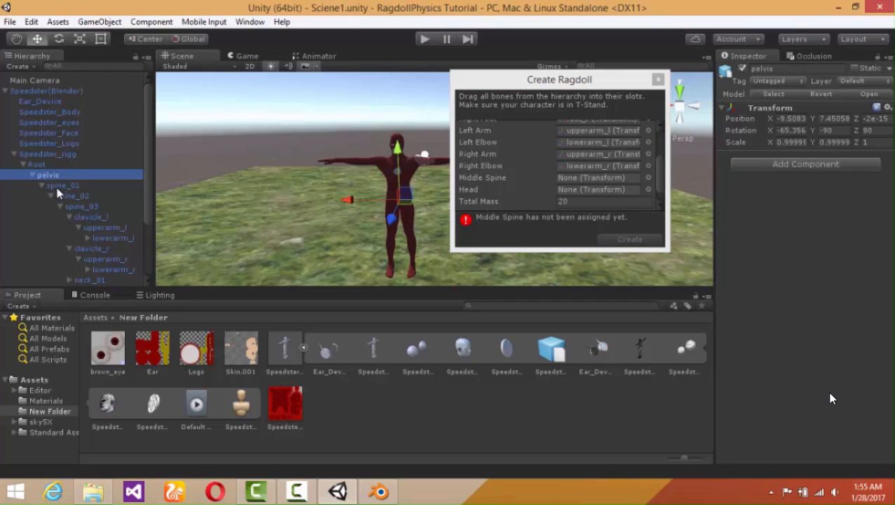
{"action": "left_click", "coordinate": [63, 186]}
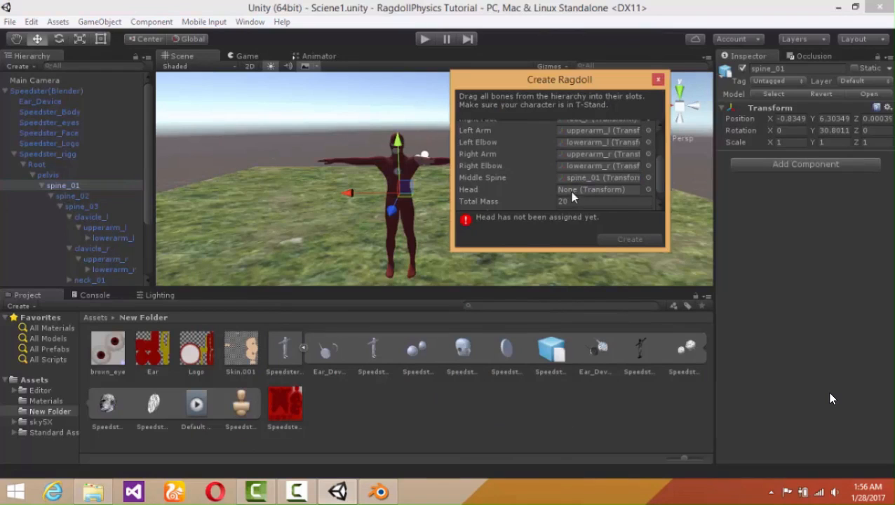
{"action": "mouse_move", "coordinate": [140, 218]}
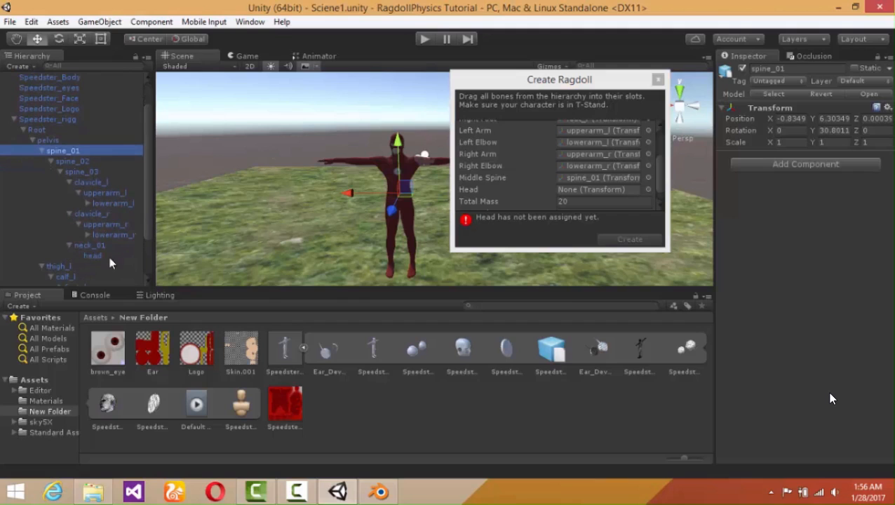
{"action": "left_click", "coordinate": [93, 255]}
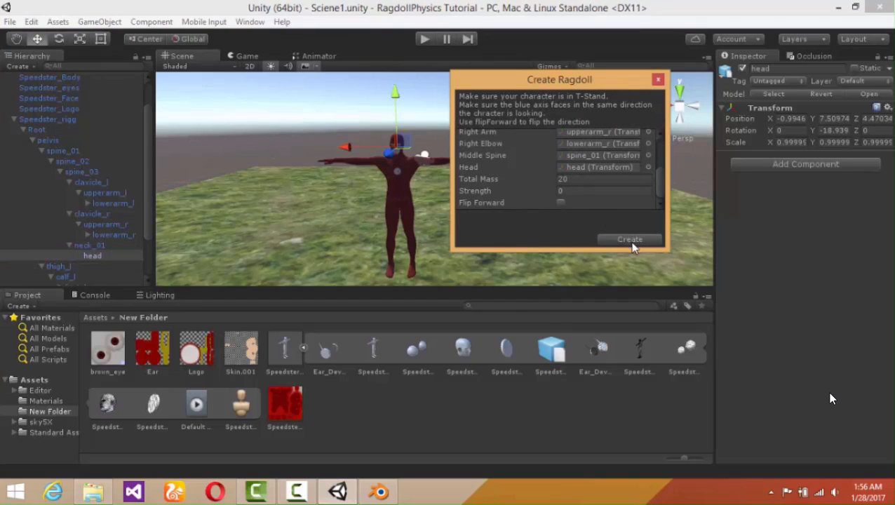
Create the ragdoll from the assigned bones, play the scene to watch it collapse, then stop
{"action": "left_click", "coordinate": [629, 239]}
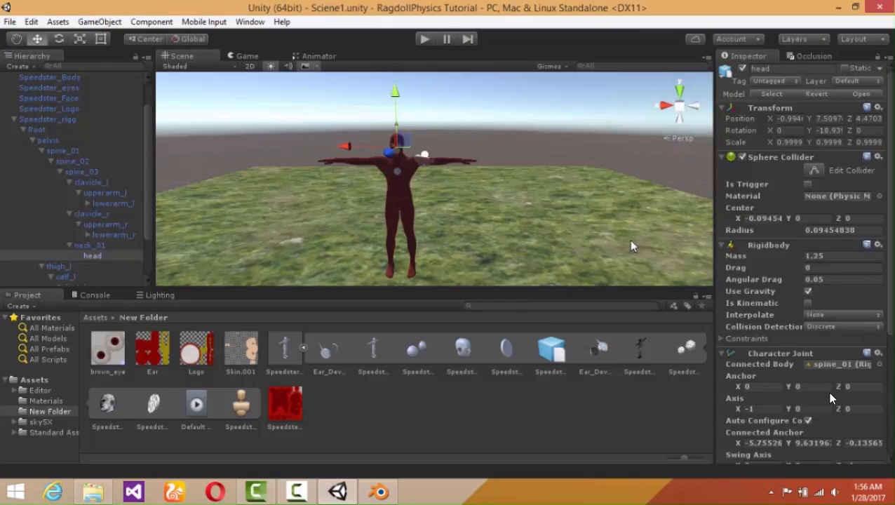
{"action": "mouse_move", "coordinate": [517, 230]}
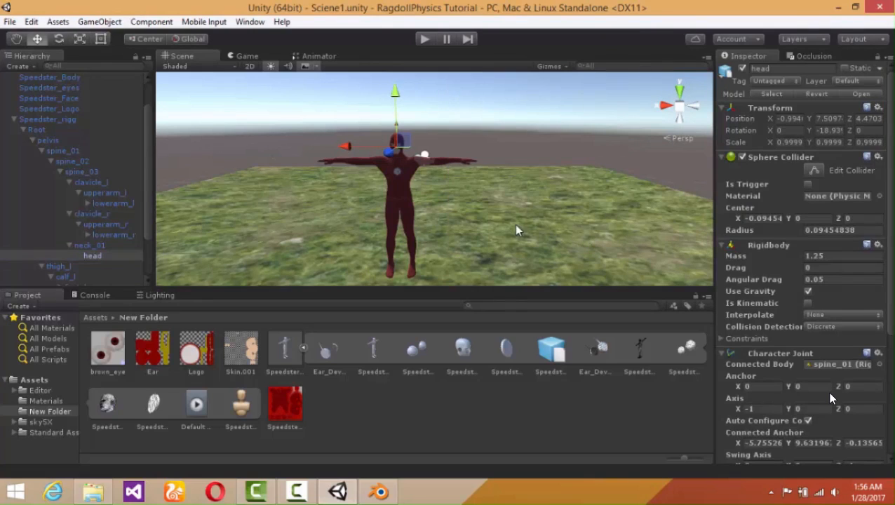
{"action": "mouse_move", "coordinate": [452, 214]}
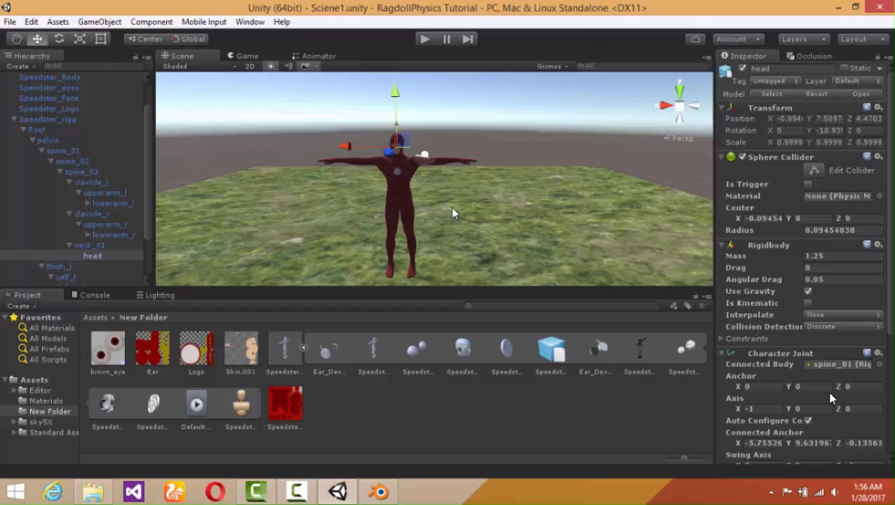
{"action": "mouse_move", "coordinate": [421, 48]}
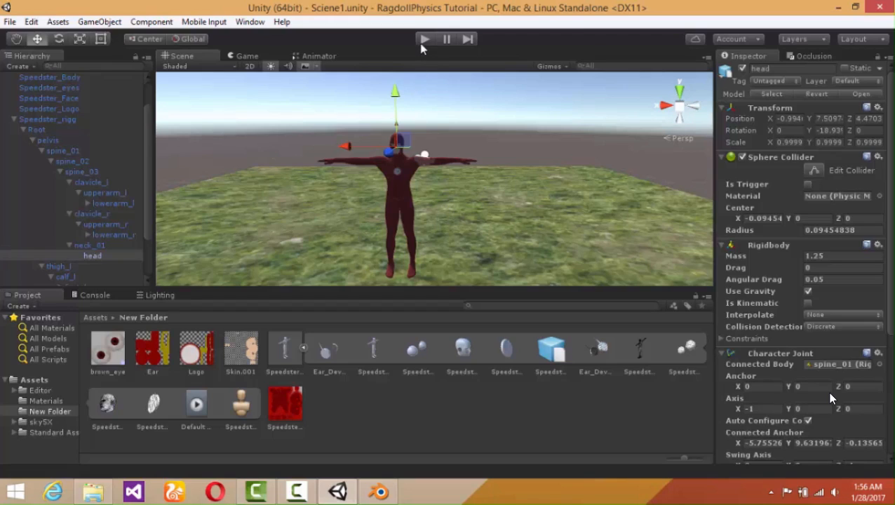
{"action": "mouse_move", "coordinate": [378, 135]}
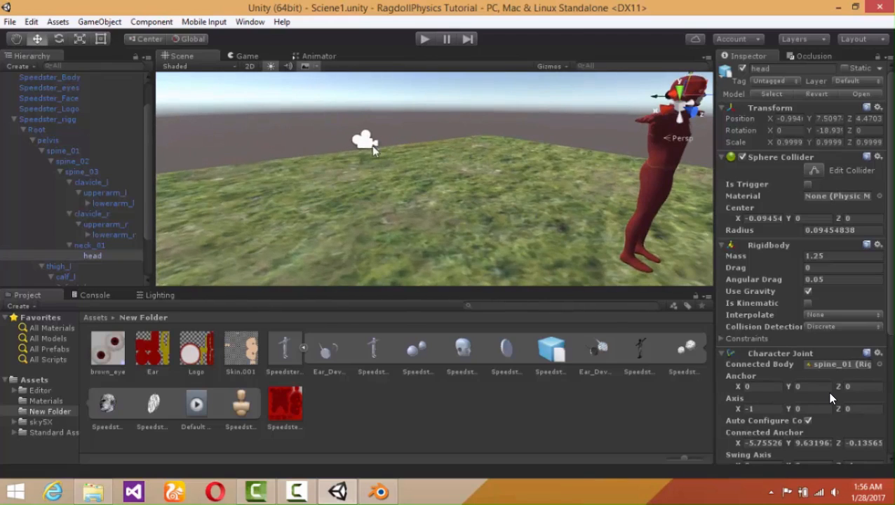
{"action": "left_click", "coordinate": [34, 77]}
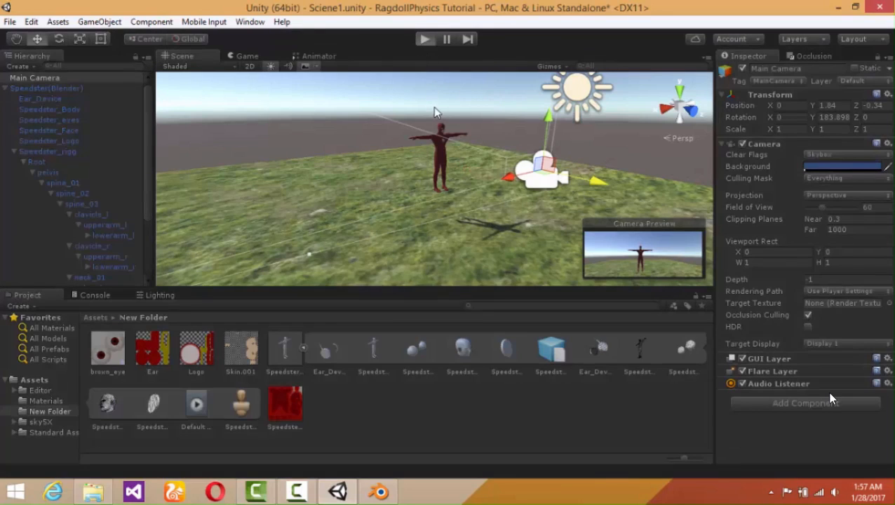
{"action": "left_click", "coordinate": [423, 39]}
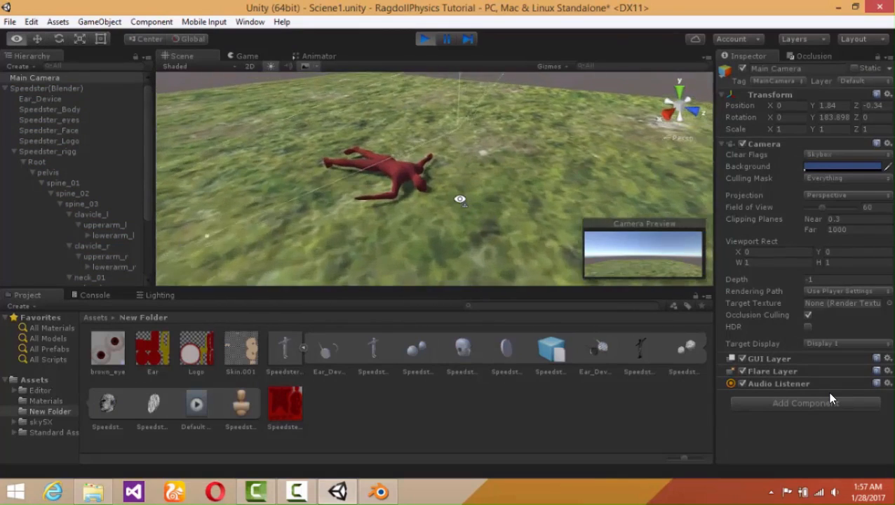
{"action": "left_click", "coordinate": [49, 110]}
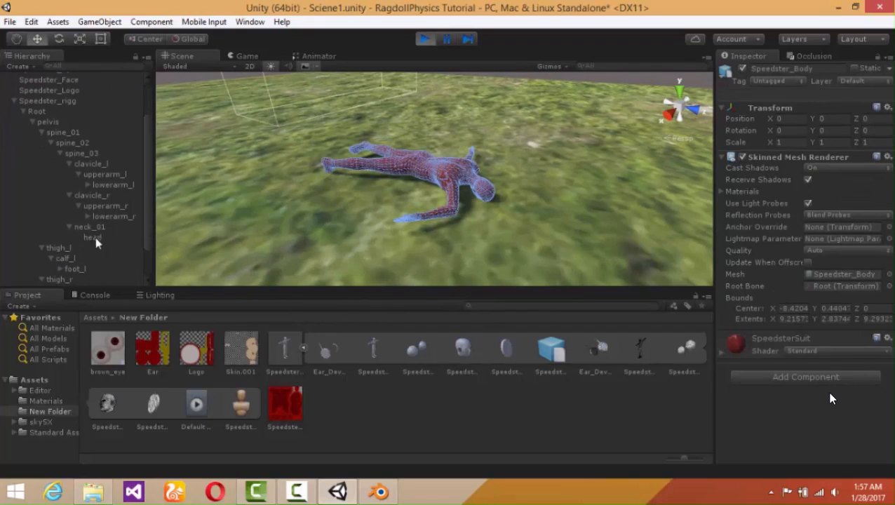
{"action": "left_click", "coordinate": [93, 237]}
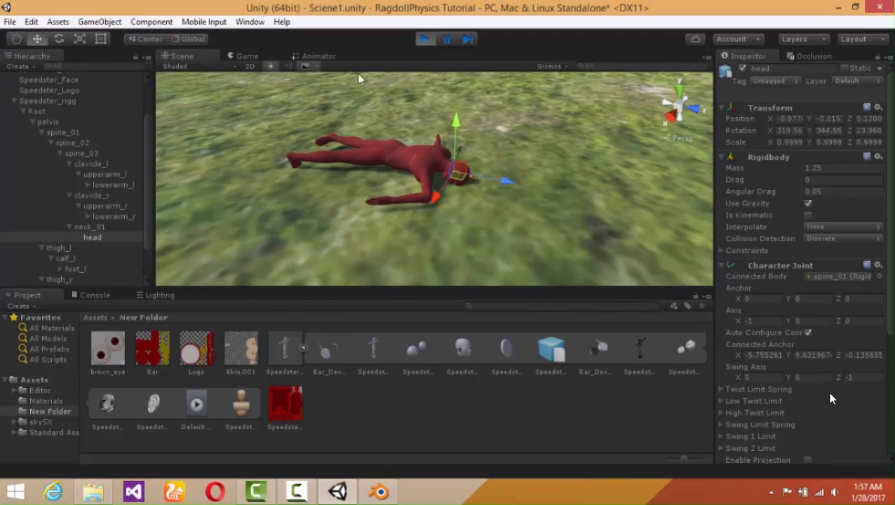
{"action": "left_click", "coordinate": [423, 39]}
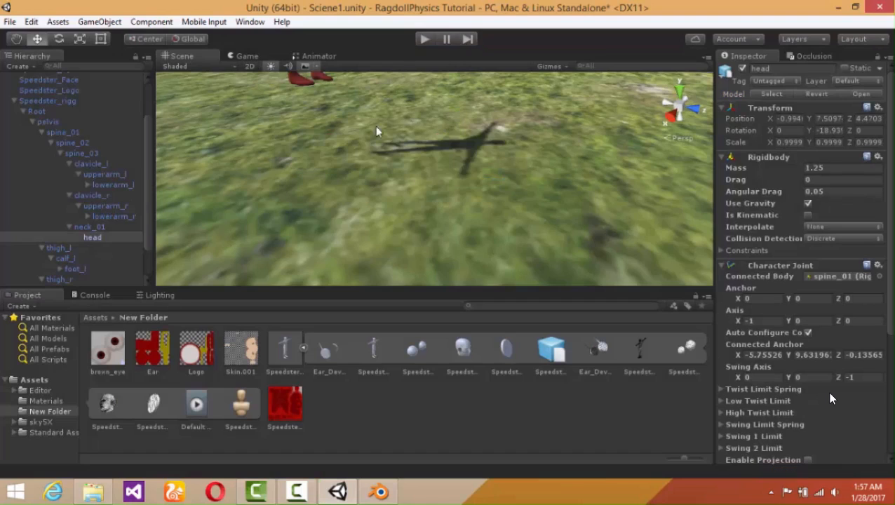
{"action": "left_click", "coordinate": [34, 77]}
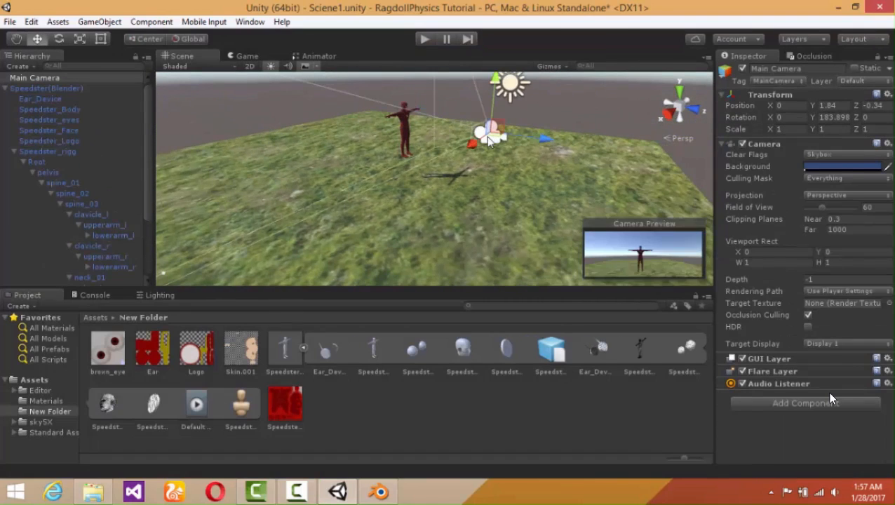
Tilt the Main Camera down toward the character and bring up the GameObject 3D Object list
{"action": "left_click_drag", "start_coordinate": [491, 137], "coordinate": [463, 87]}
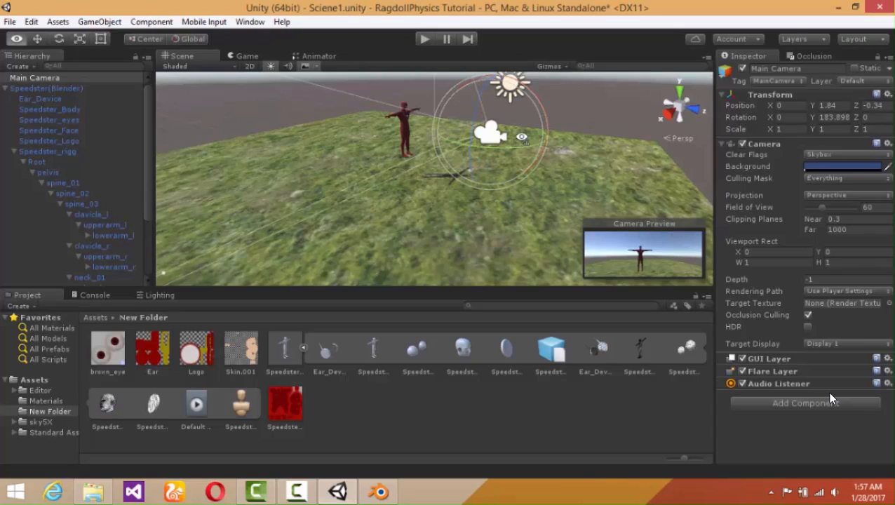
{"action": "left_click_drag", "start_coordinate": [491, 133], "coordinate": [474, 273]}
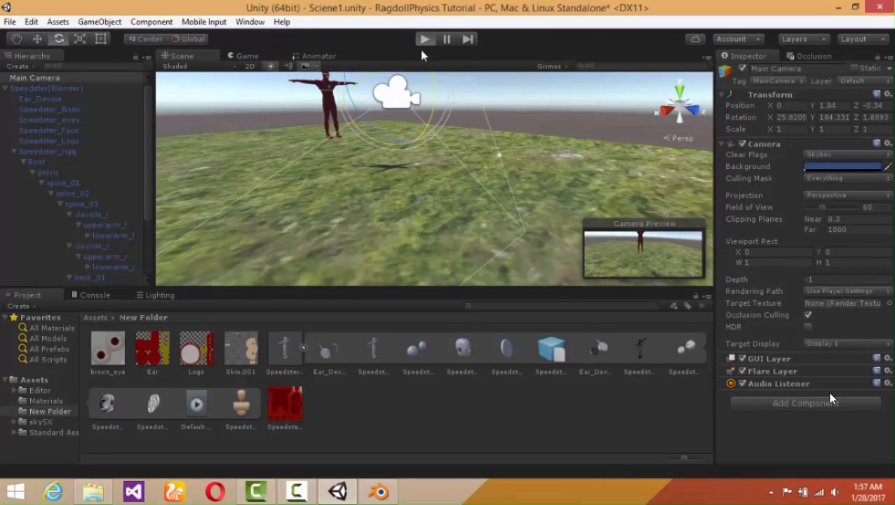
{"action": "left_click", "coordinate": [424, 40]}
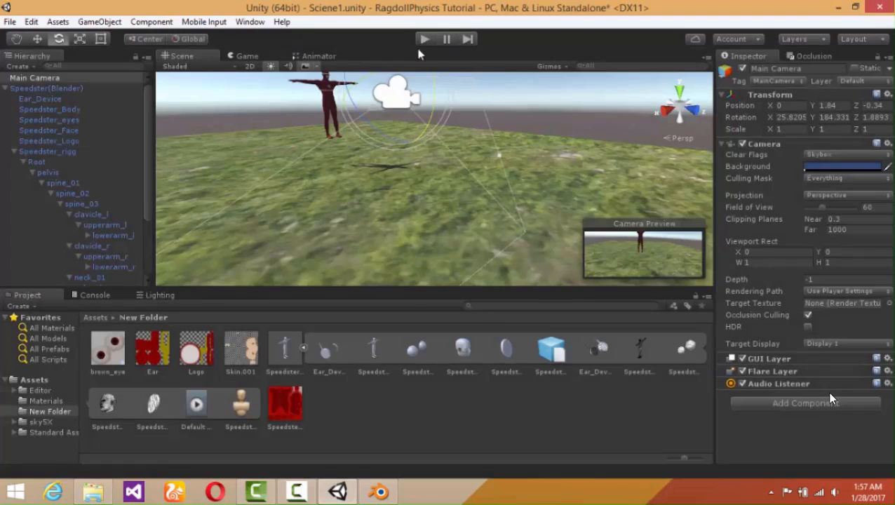
{"action": "mouse_move", "coordinate": [118, 43]}
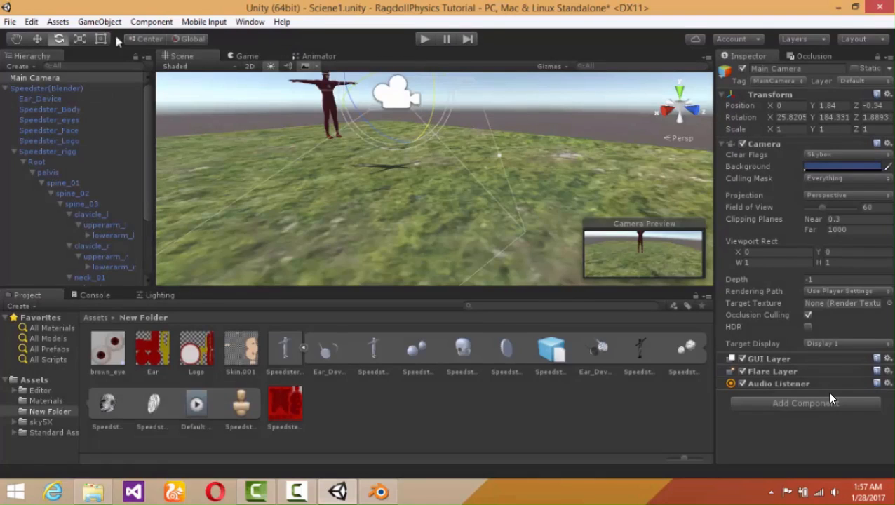
{"action": "left_click", "coordinate": [98, 23]}
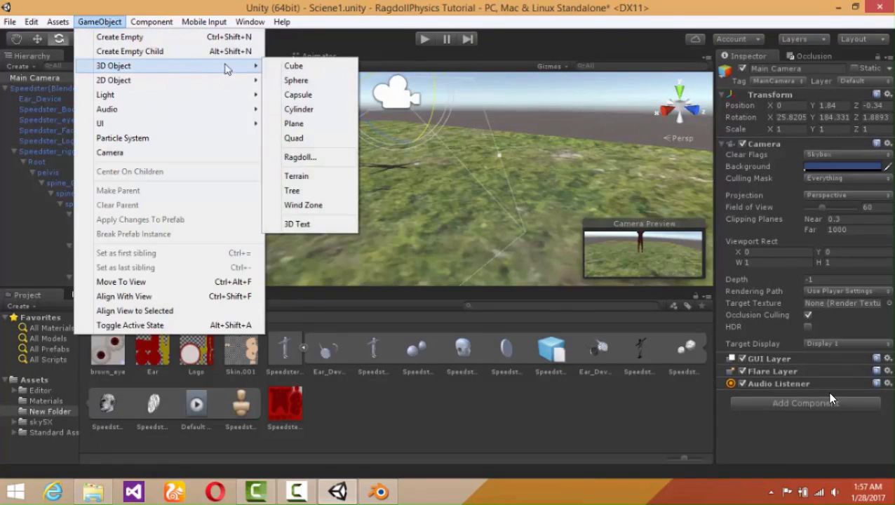
{"action": "mouse_move", "coordinate": [309, 80]}
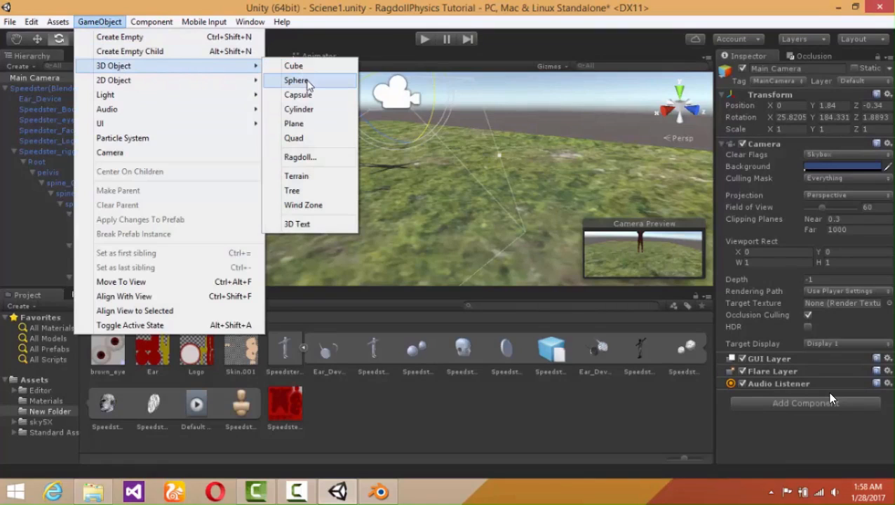
Add a Sphere, move it beside the Flash character, and start playing the scene
{"action": "left_click", "coordinate": [296, 80]}
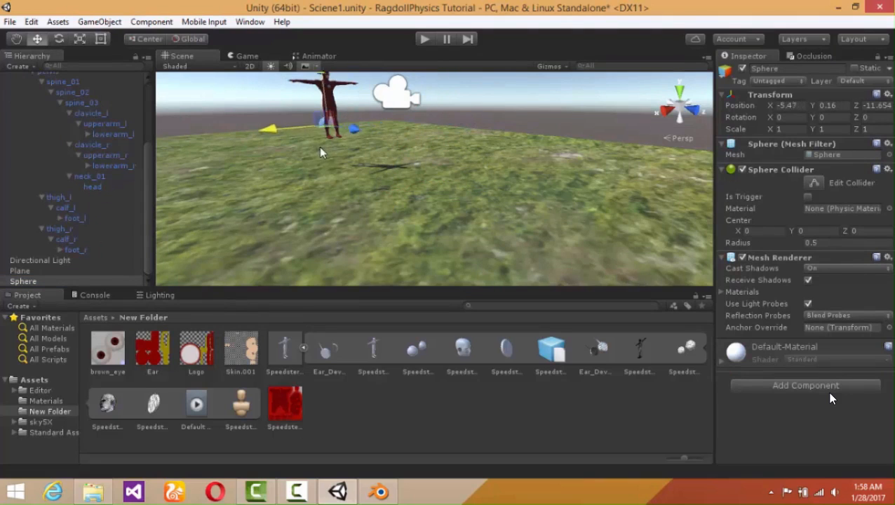
{"action": "left_click_drag", "start_coordinate": [325, 126], "coordinate": [505, 166]}
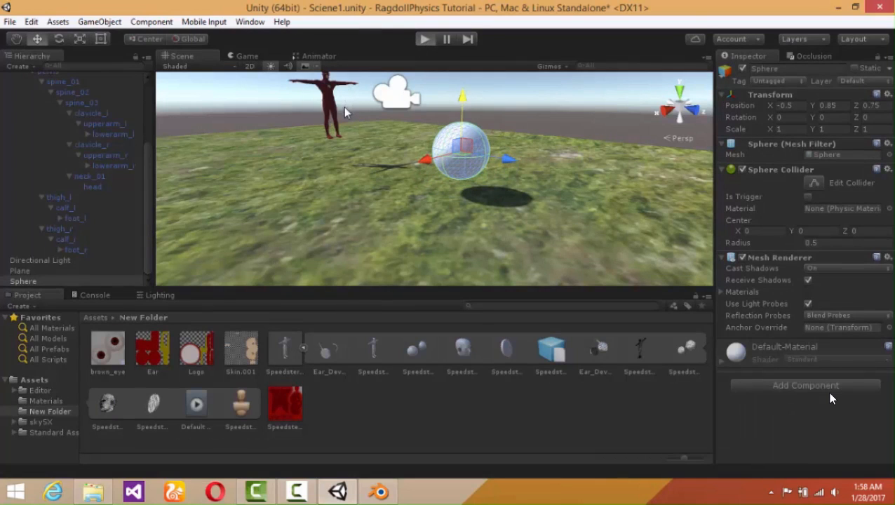
{"action": "left_click", "coordinate": [424, 39]}
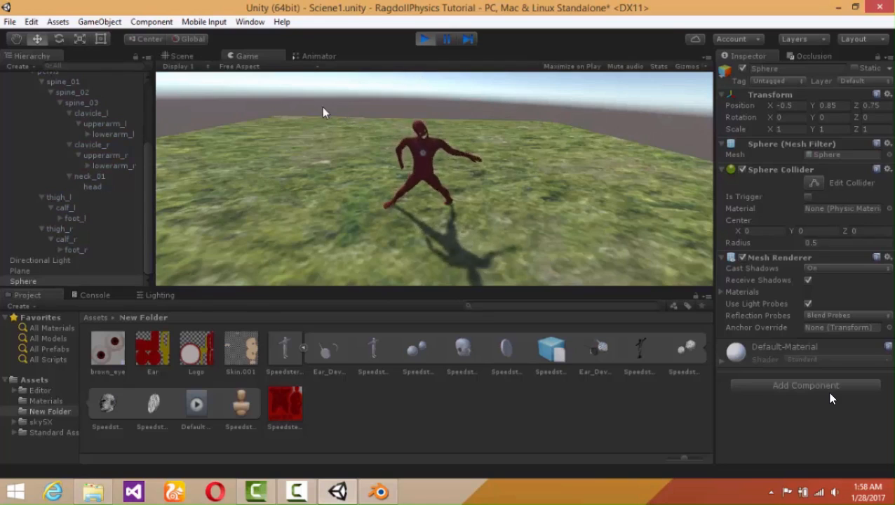
In the Scene view during play, shove the sphere into the fallen ragdoll repeatedly, then stop play
{"action": "left_click", "coordinate": [180, 56]}
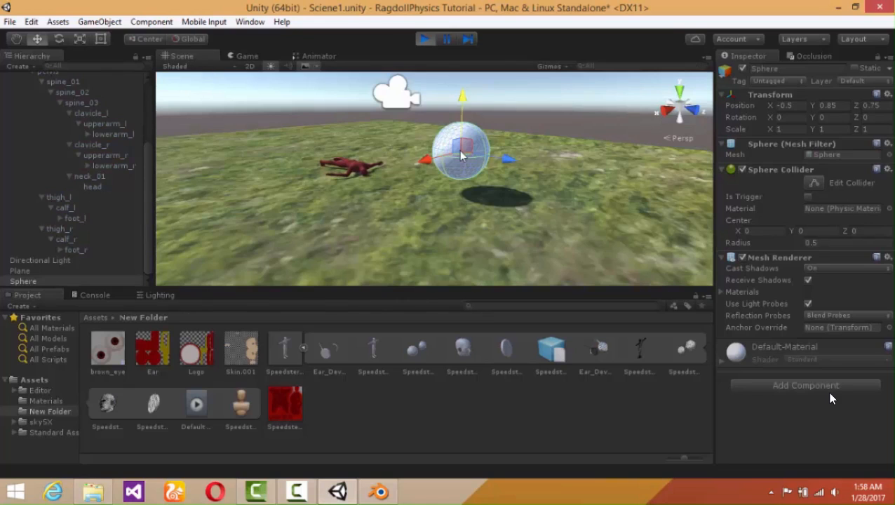
{"action": "left_click_drag", "start_coordinate": [461, 153], "coordinate": [396, 154]}
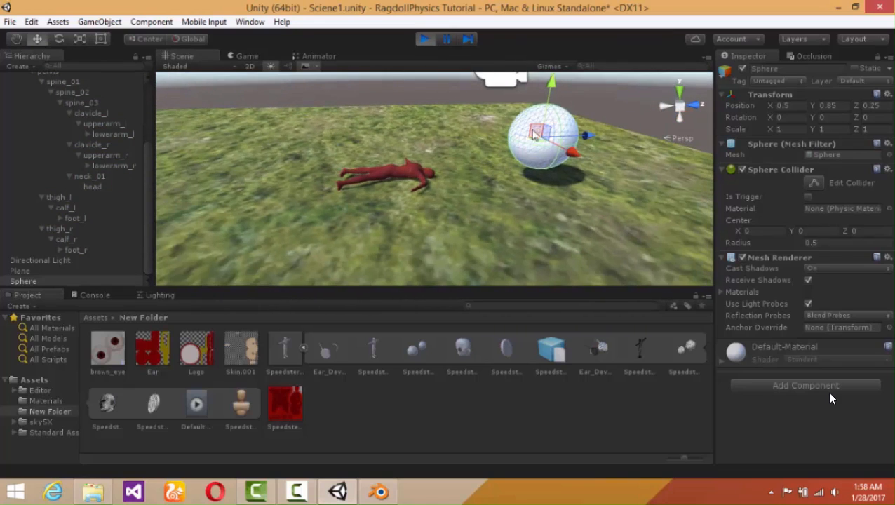
{"action": "left_click_drag", "start_coordinate": [551, 84], "coordinate": [547, 109]}
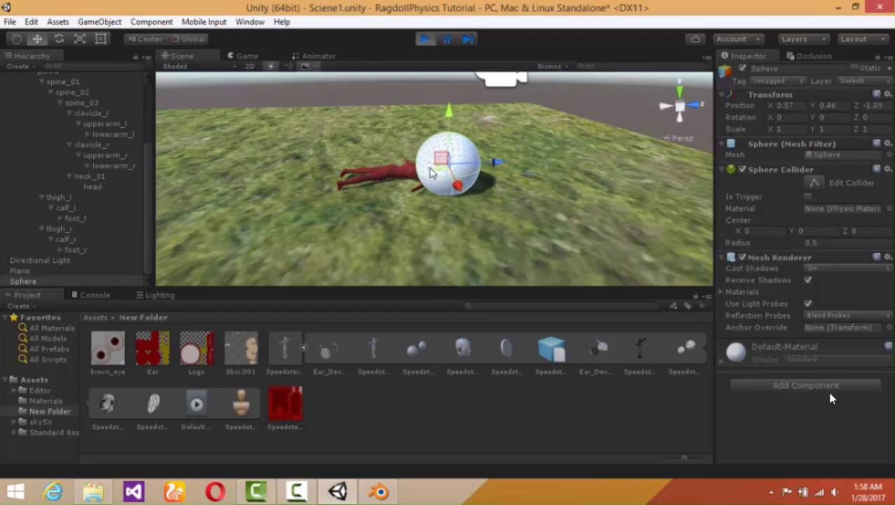
{"action": "left_click_drag", "start_coordinate": [449, 161], "coordinate": [484, 168]}
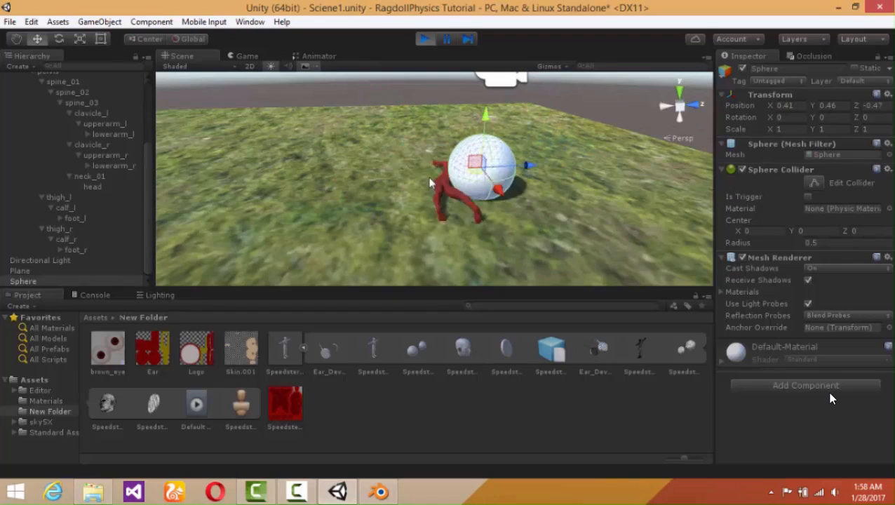
{"action": "left_click_drag", "start_coordinate": [482, 166], "coordinate": [404, 165]}
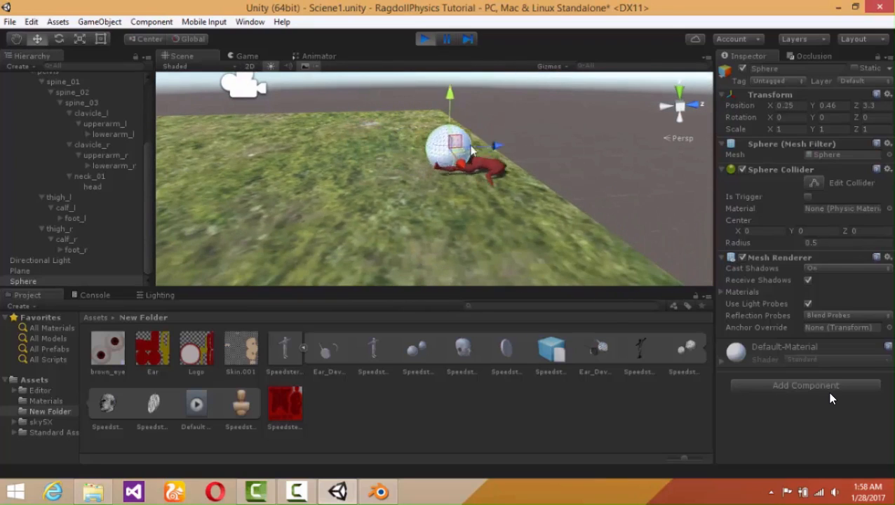
{"action": "left_click_drag", "start_coordinate": [449, 148], "coordinate": [393, 119]}
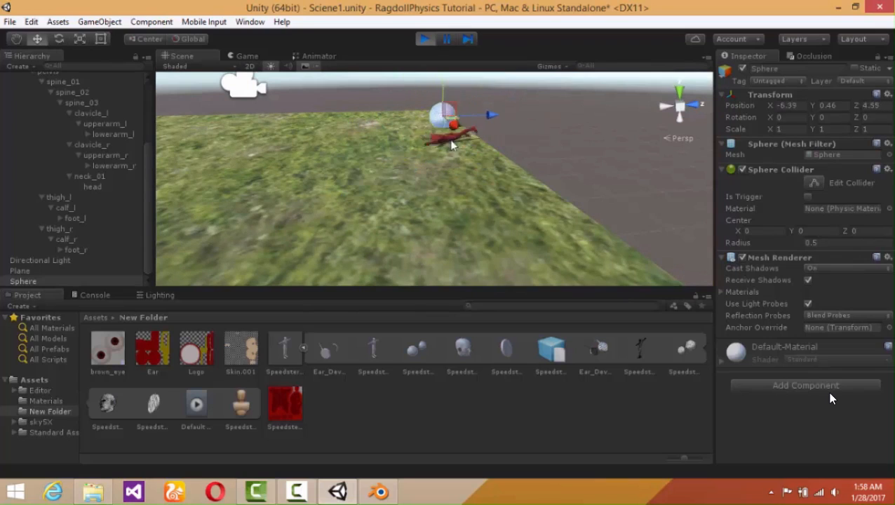
{"action": "left_click_drag", "start_coordinate": [446, 116], "coordinate": [489, 115]}
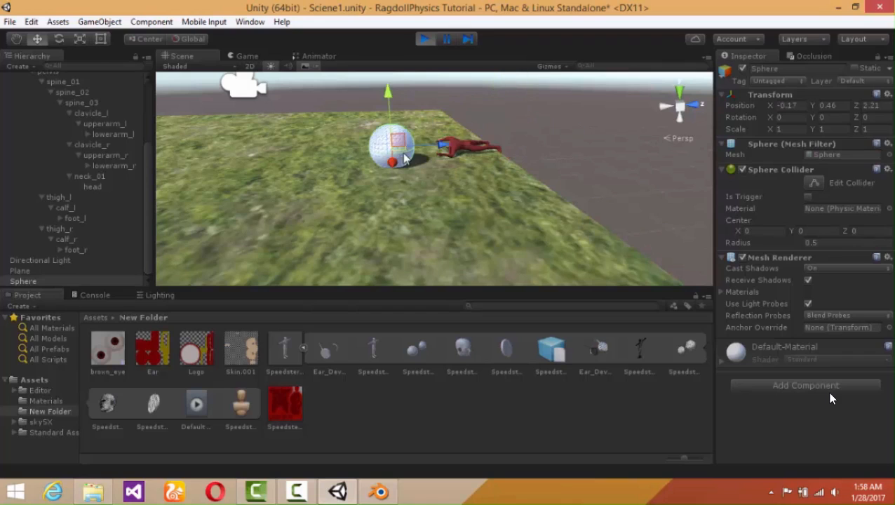
{"action": "left_click", "coordinate": [423, 39]}
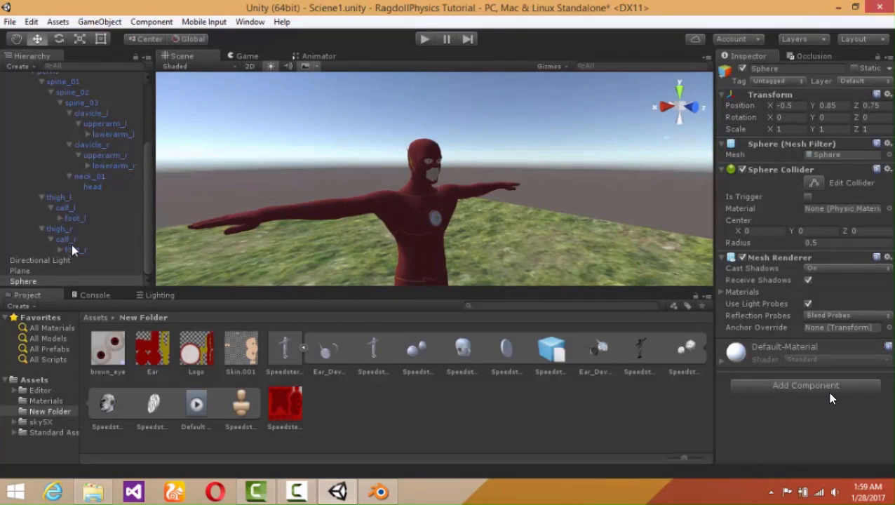
Select the head bone and increase its Sphere Collider radius in the Inspector
{"action": "left_click", "coordinate": [93, 187]}
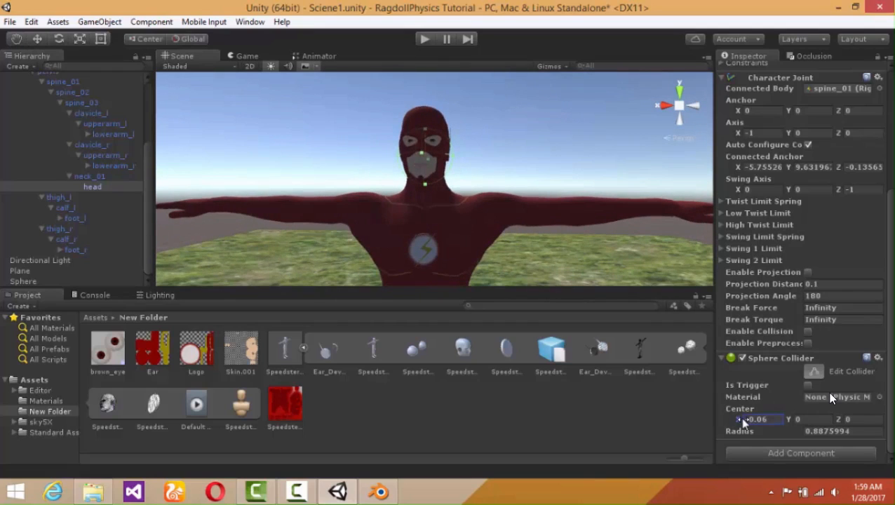
{"action": "left_click_drag", "start_coordinate": [755, 418], "coordinate": [741, 418]}
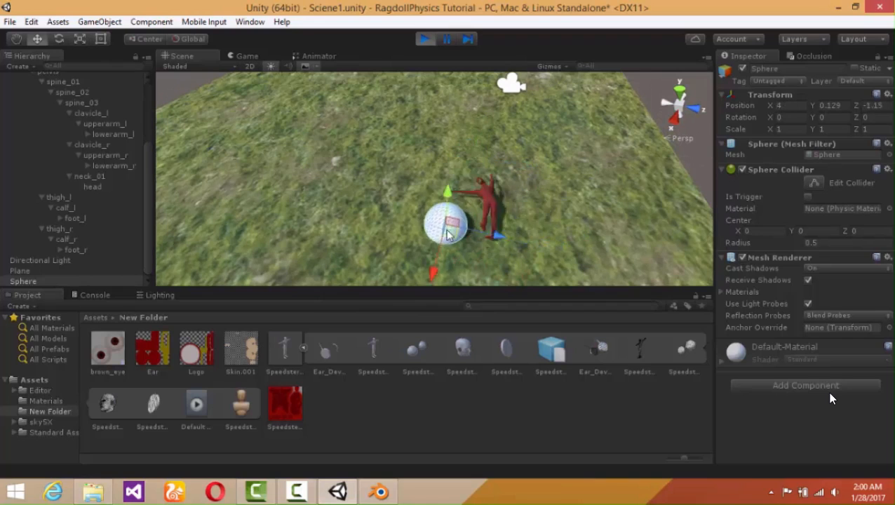
During play, knock the ragdoll across the grass with the sphere several times
{"action": "left_click_drag", "start_coordinate": [449, 225], "coordinate": [537, 158]}
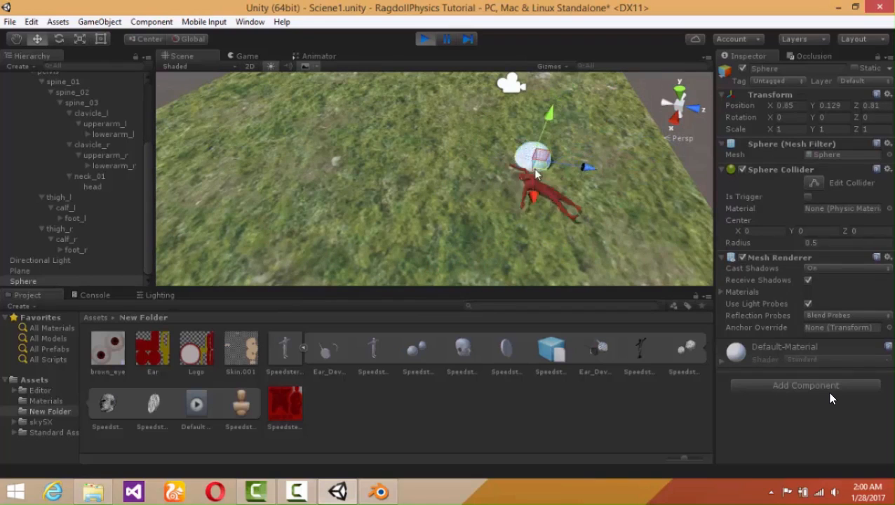
{"action": "left_click_drag", "start_coordinate": [536, 158], "coordinate": [480, 197]}
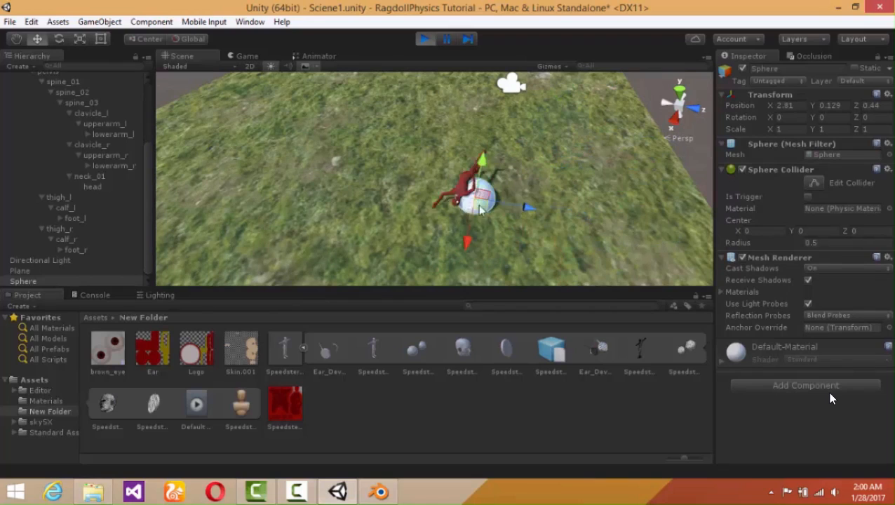
{"action": "left_click_drag", "start_coordinate": [484, 197], "coordinate": [491, 190]}
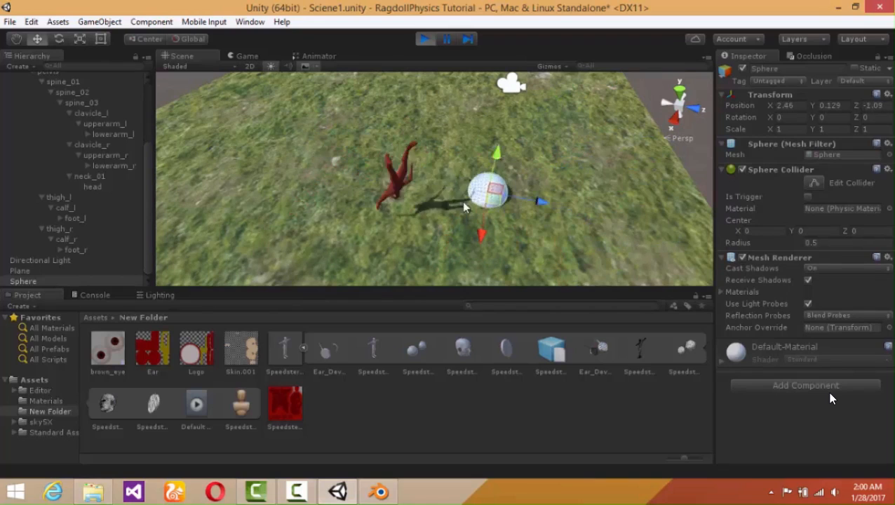
{"action": "left_click_drag", "start_coordinate": [491, 189], "coordinate": [421, 274]}
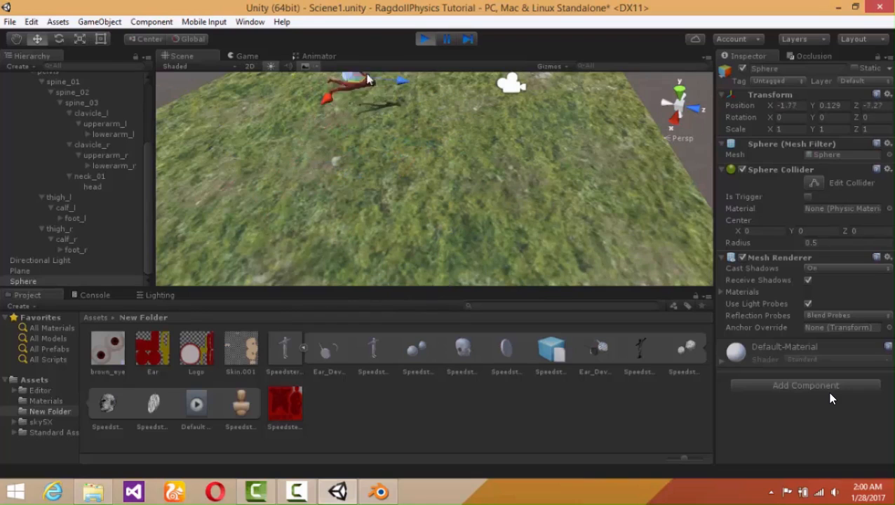
{"action": "left_click_drag", "start_coordinate": [365, 83], "coordinate": [344, 112]}
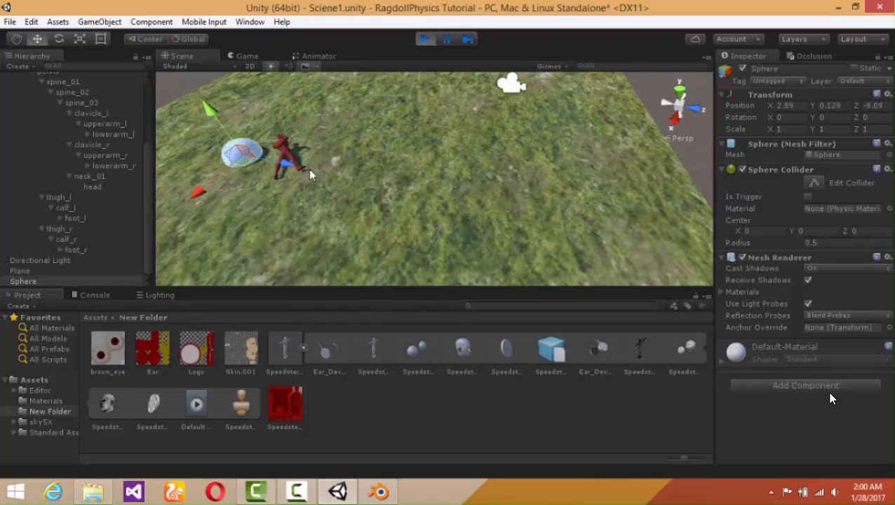
{"action": "left_click_drag", "start_coordinate": [241, 152], "coordinate": [379, 143]}
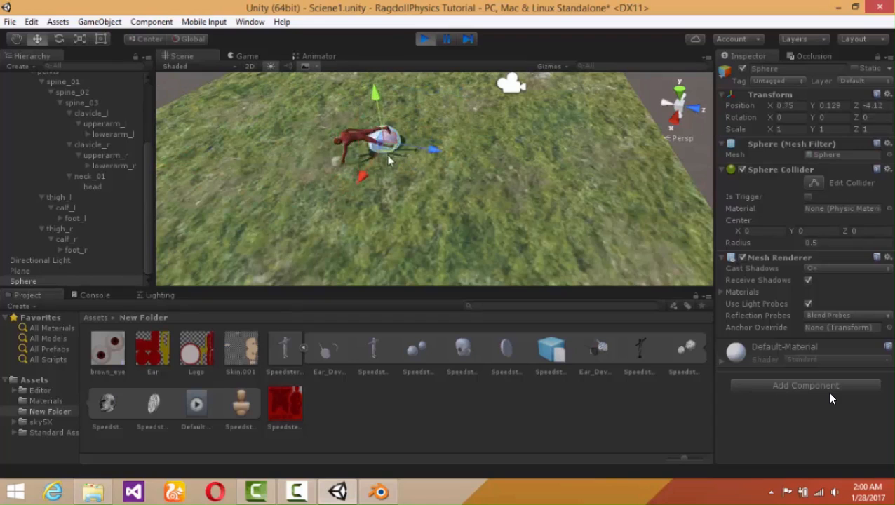
{"action": "left_click_drag", "start_coordinate": [379, 147], "coordinate": [250, 252]}
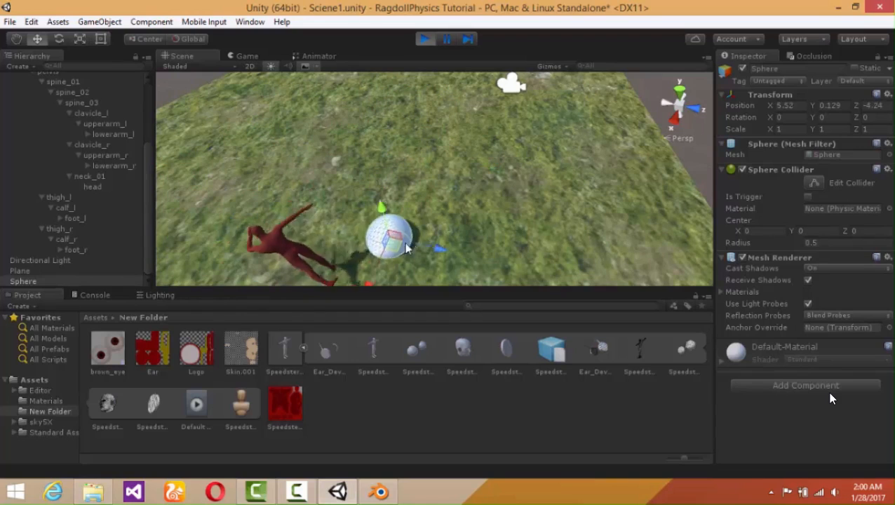
{"action": "left_click_drag", "start_coordinate": [393, 231], "coordinate": [432, 197]}
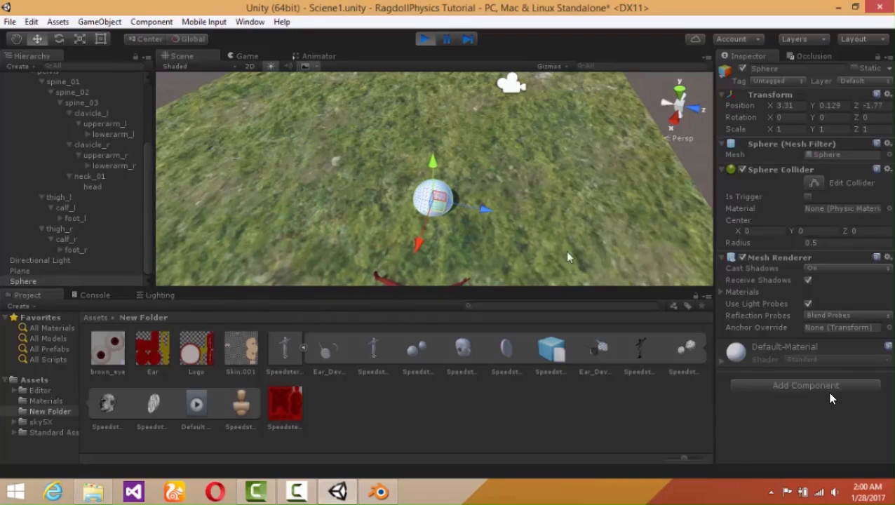
Stop play, close the scene and choose Don't Save to discard the changes
{"action": "left_click", "coordinate": [424, 39]}
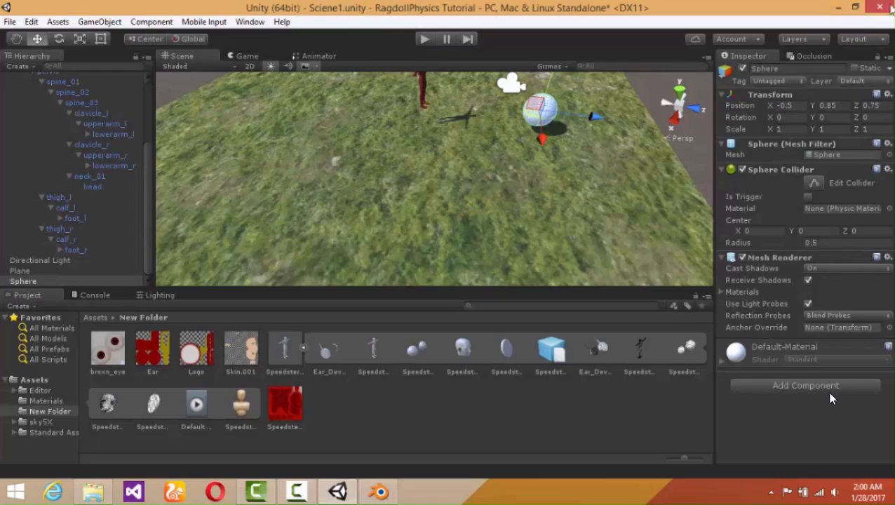
{"action": "left_click", "coordinate": [889, 7]}
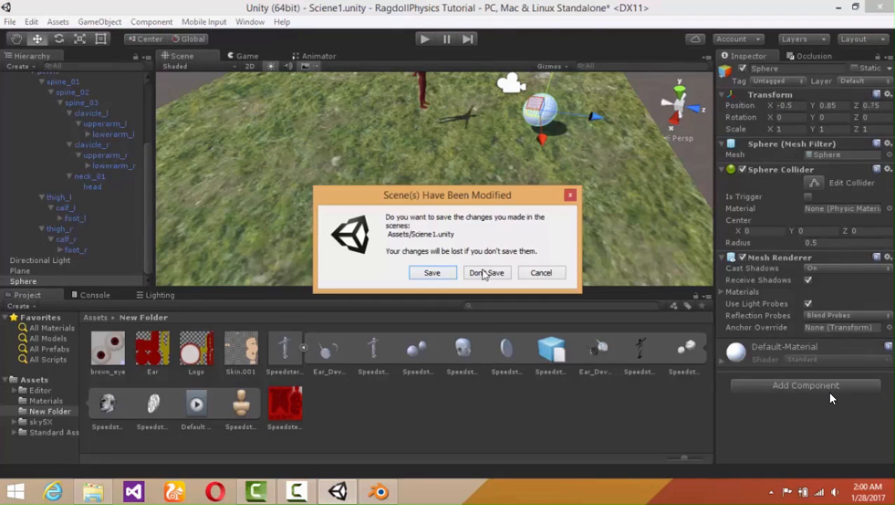
{"action": "left_click", "coordinate": [486, 273]}
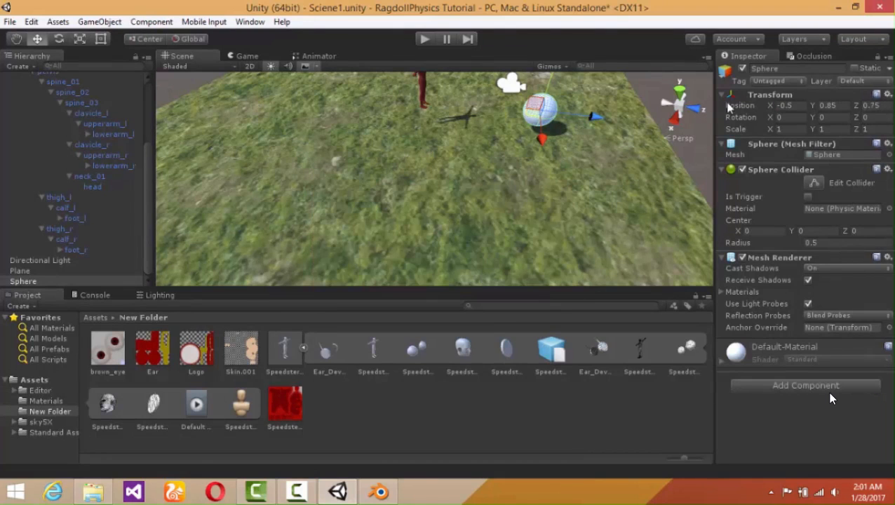